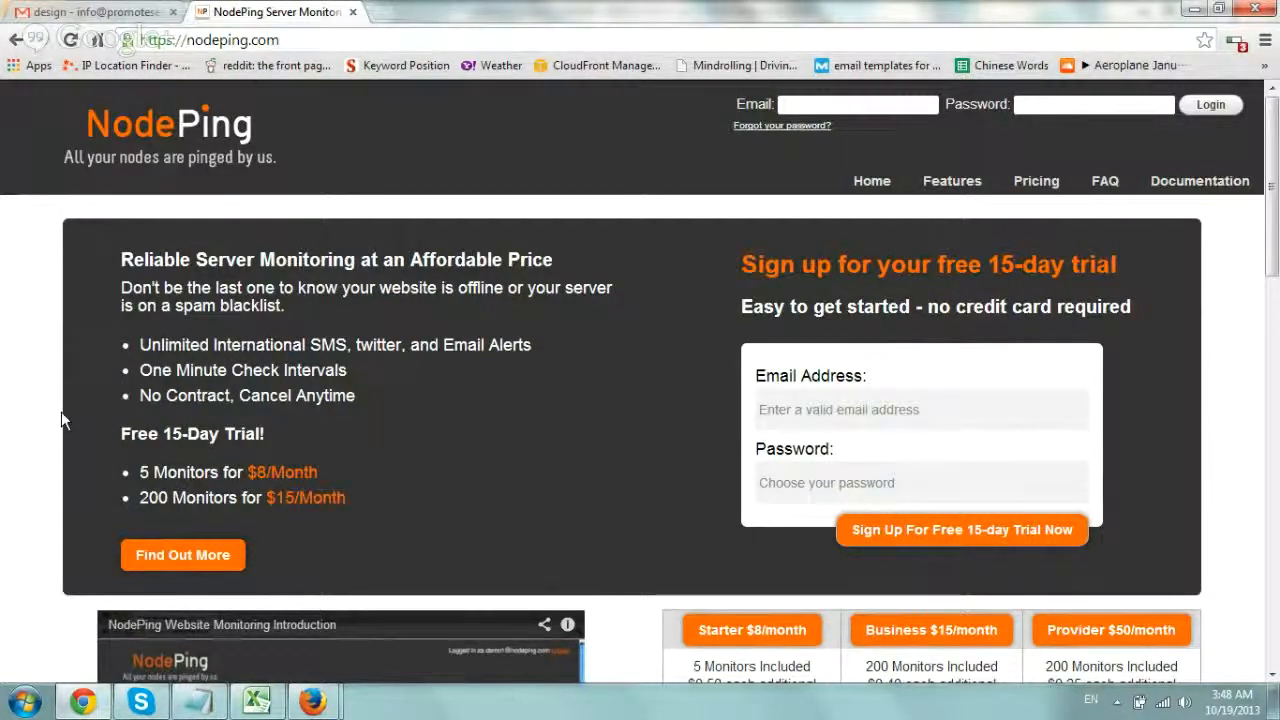
mouse_move(584, 162)
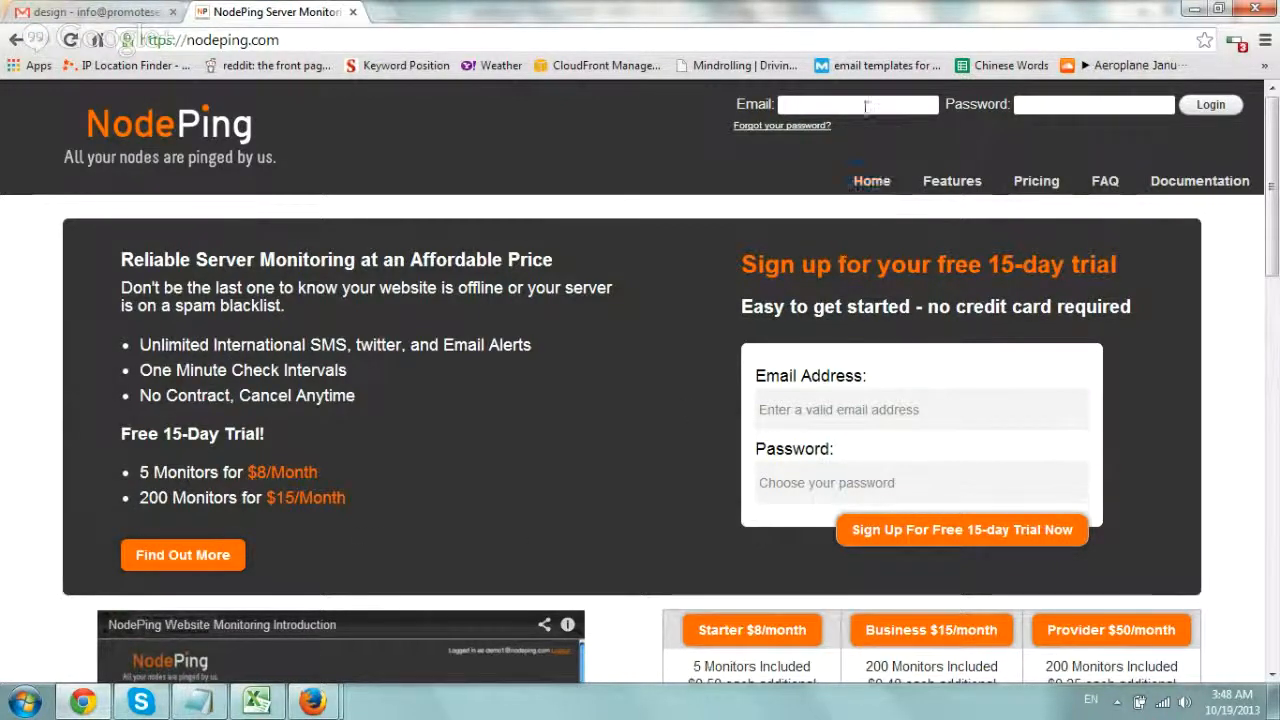
Step: Log in to the NodePing account with its email and password
text(info)
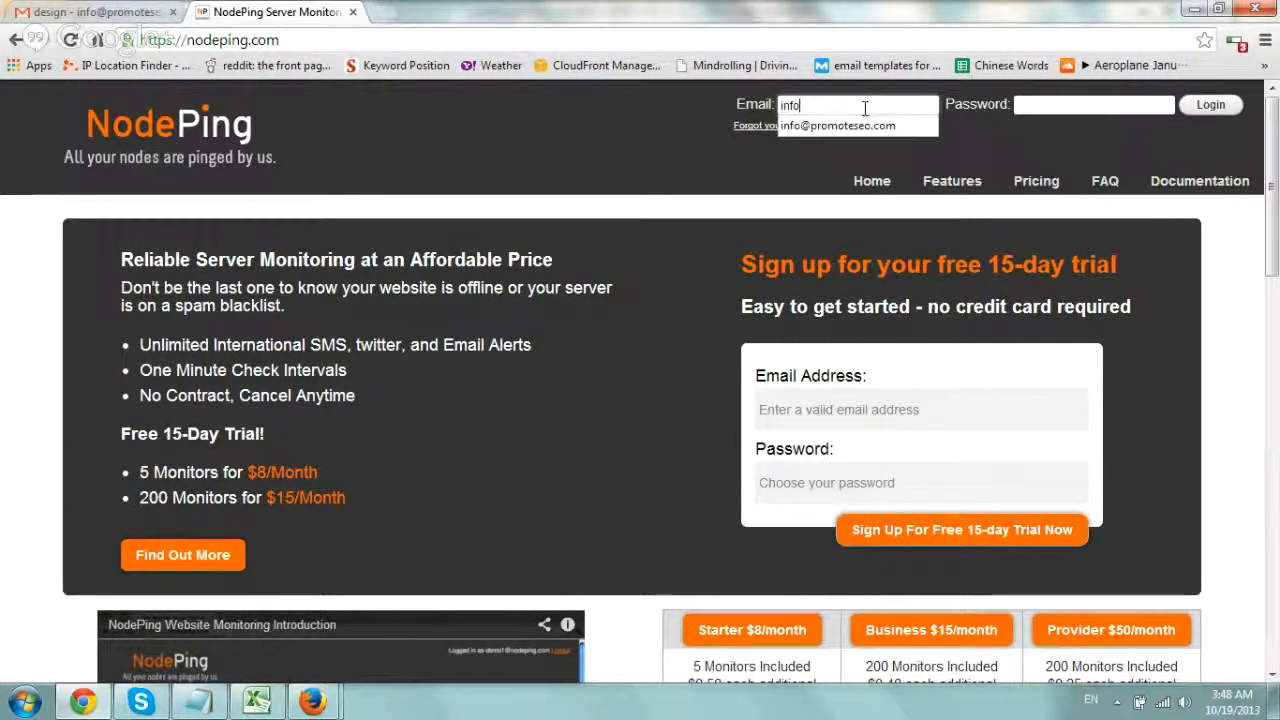
click(1094, 104)
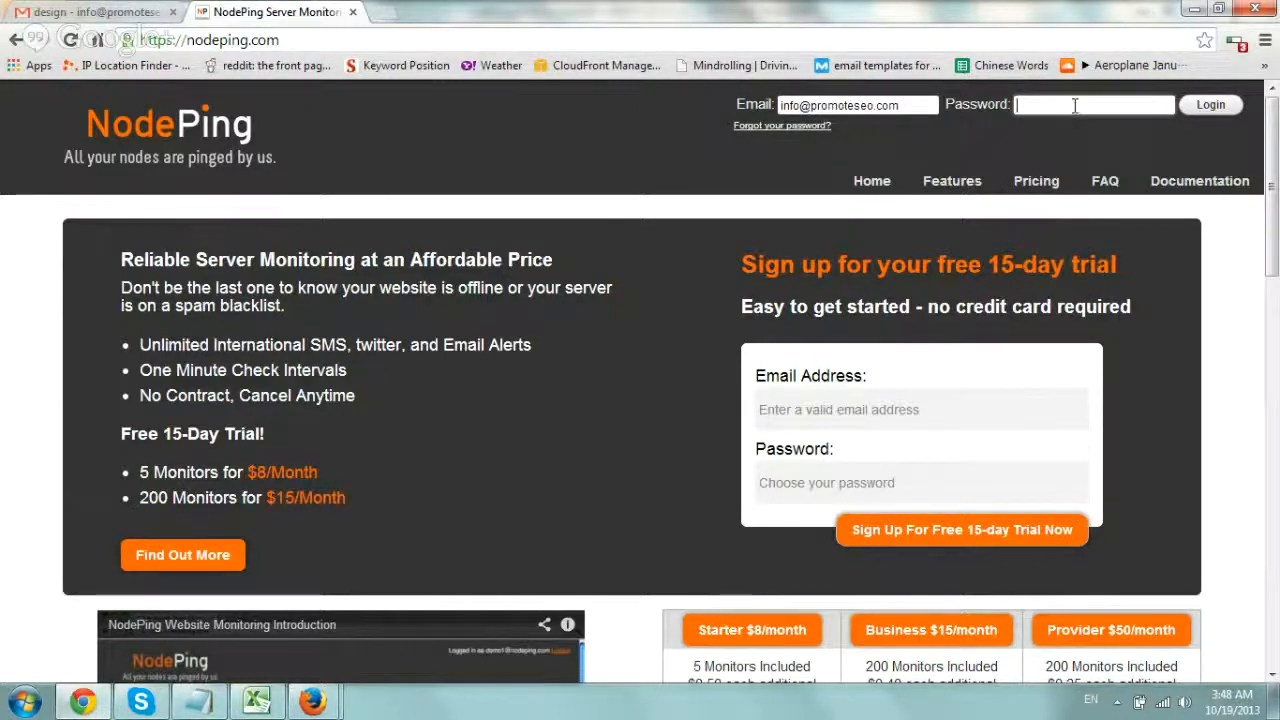
text(password)
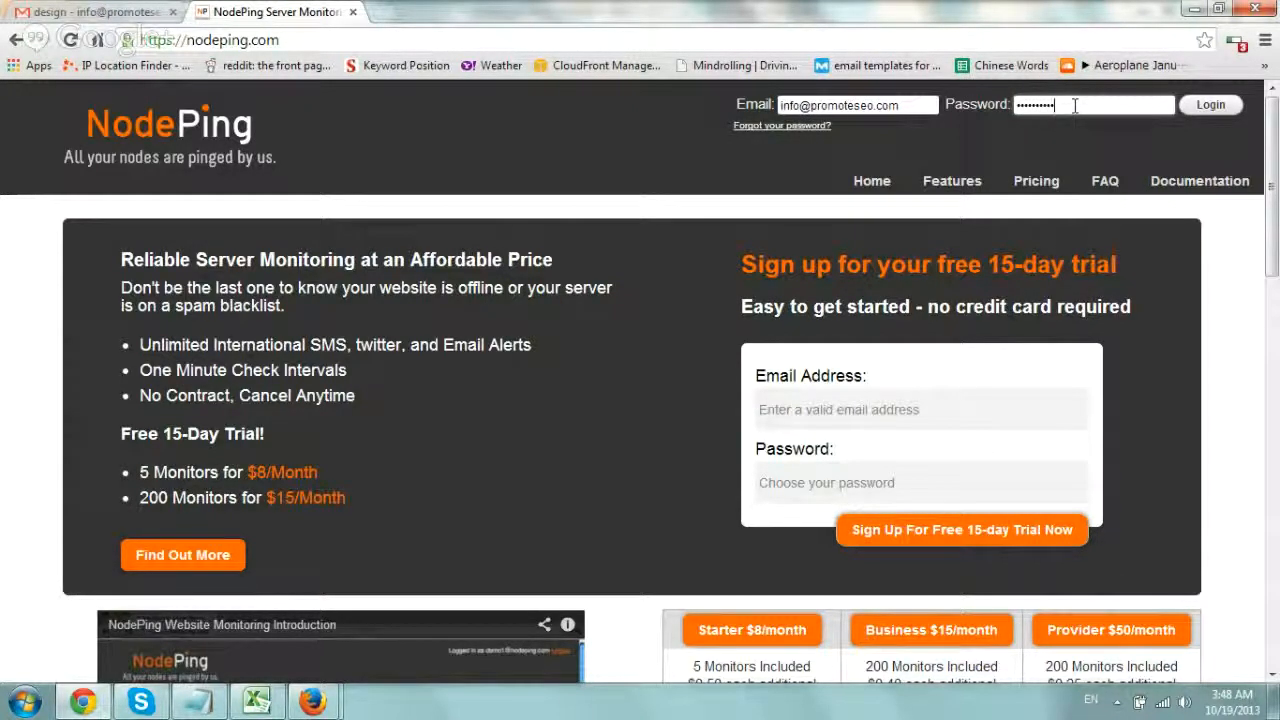
click(1208, 104)
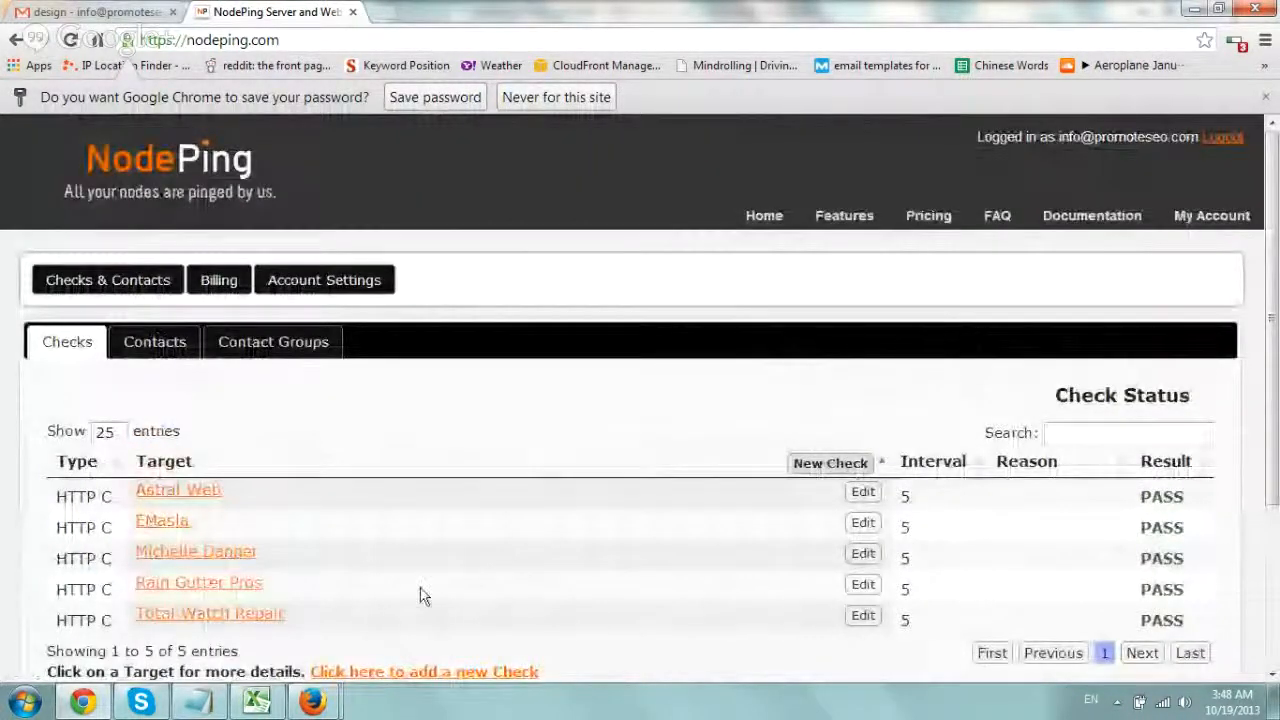
mouse_move(560, 498)
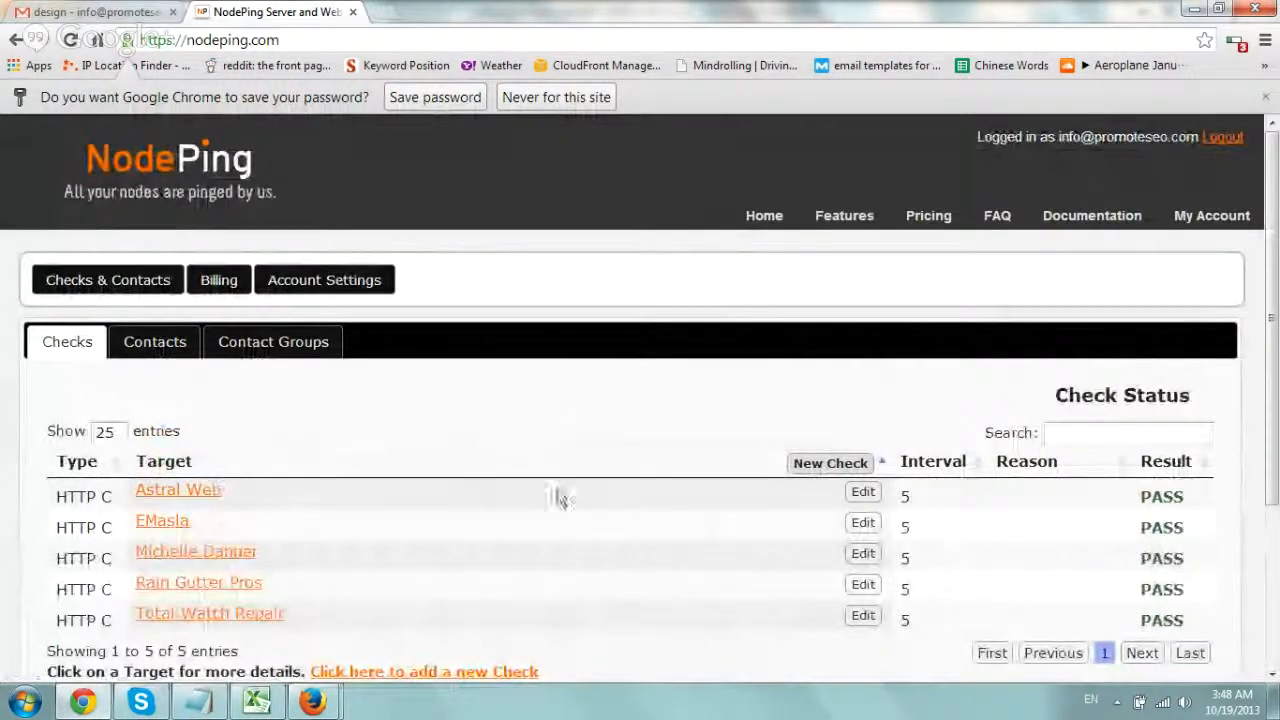
mouse_move(756, 404)
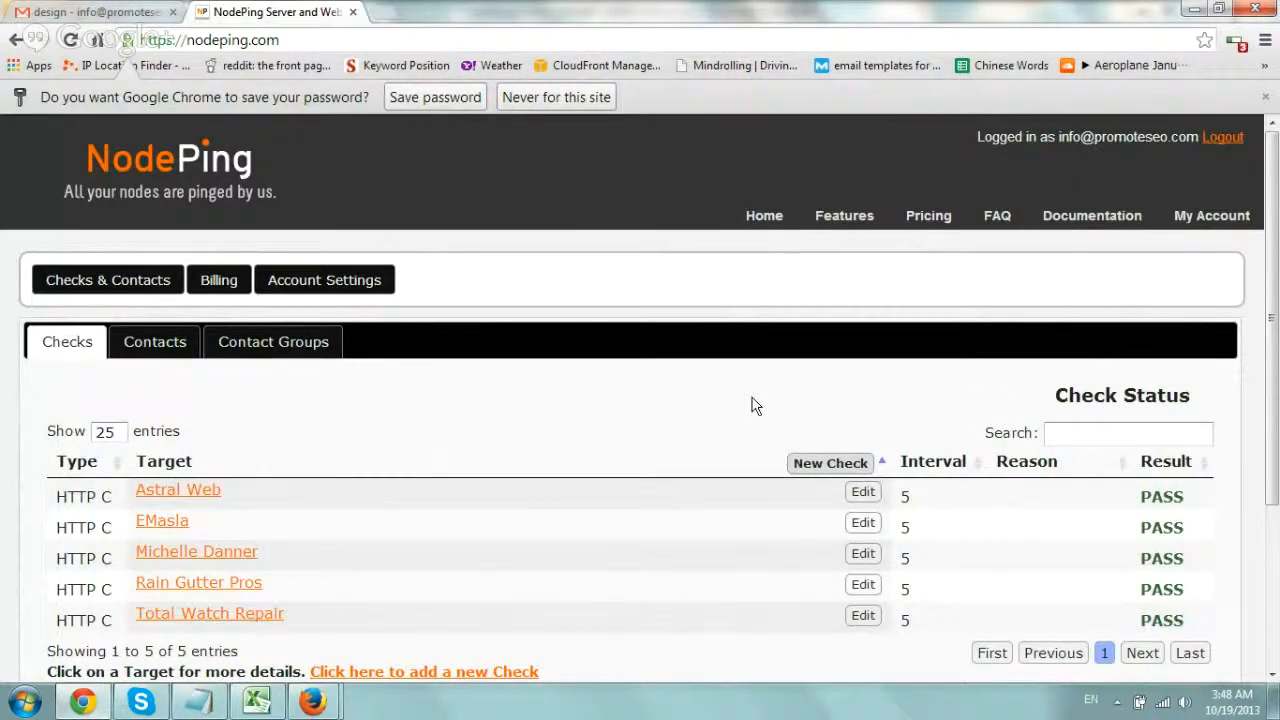
mouse_move(672, 372)
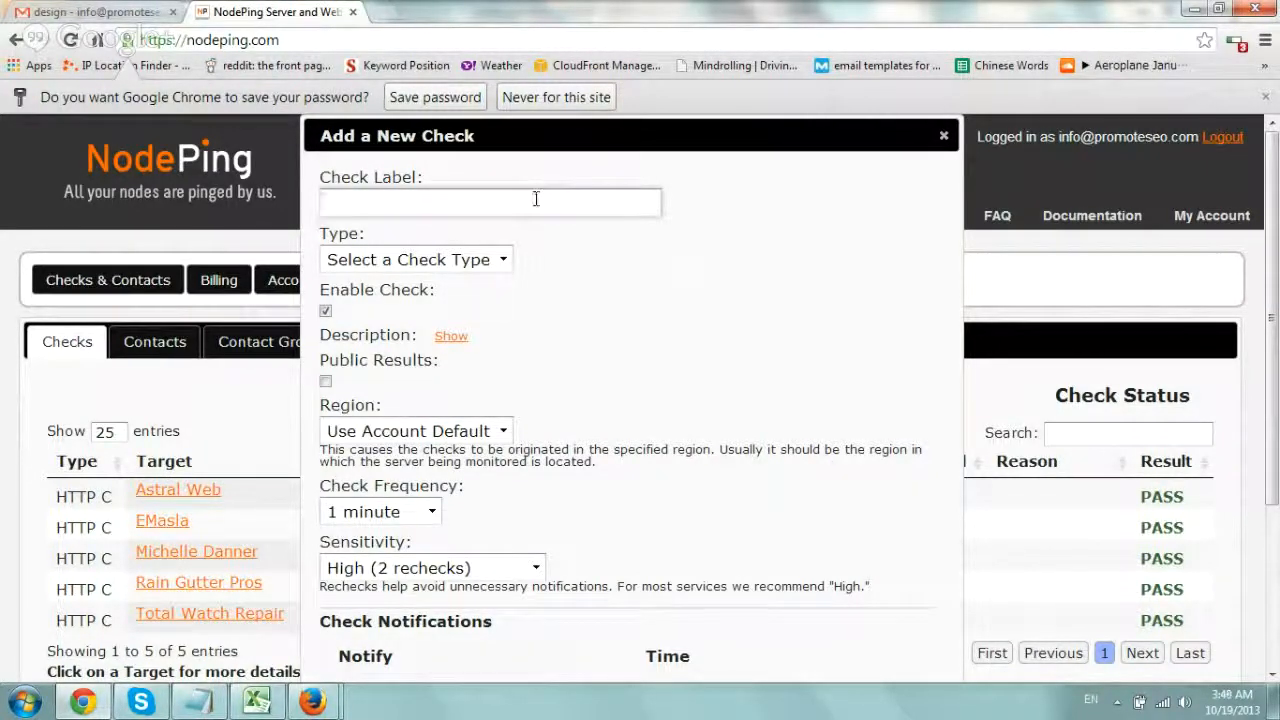
Step: Label the new check 'My Site - Astral Web' and bring up the check type choices
text(My Site)
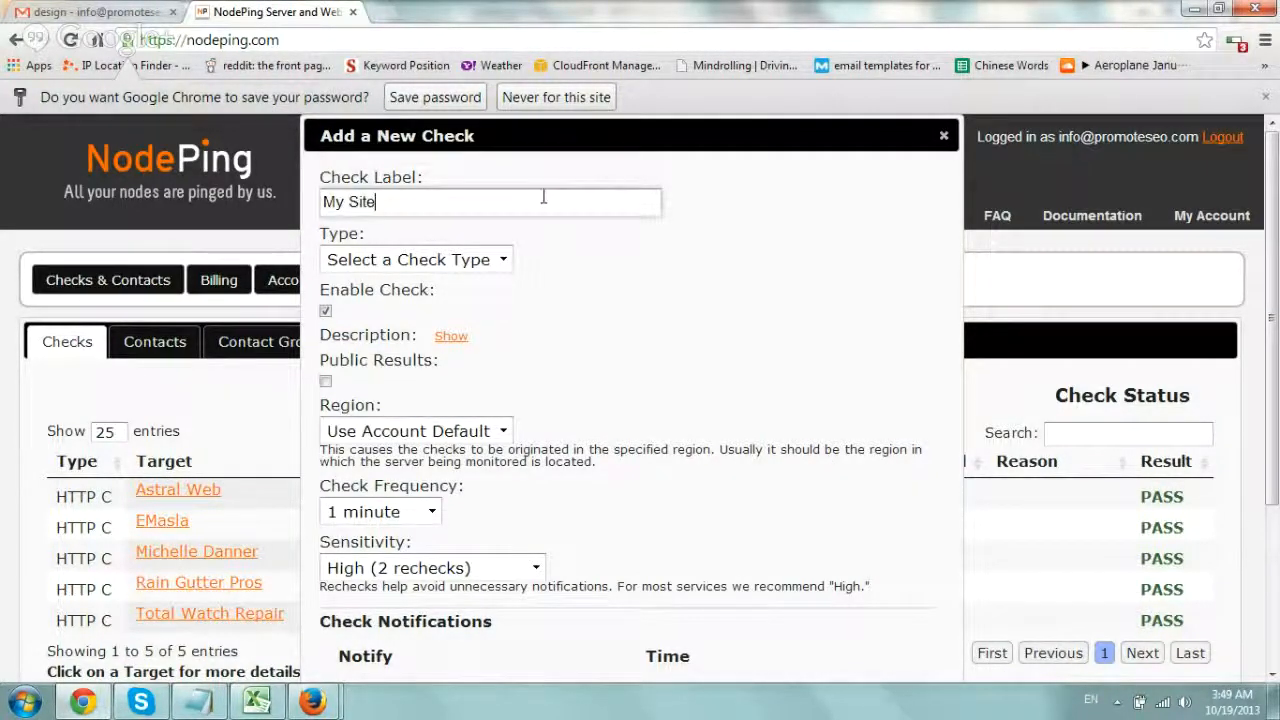
text(- Astral Web)
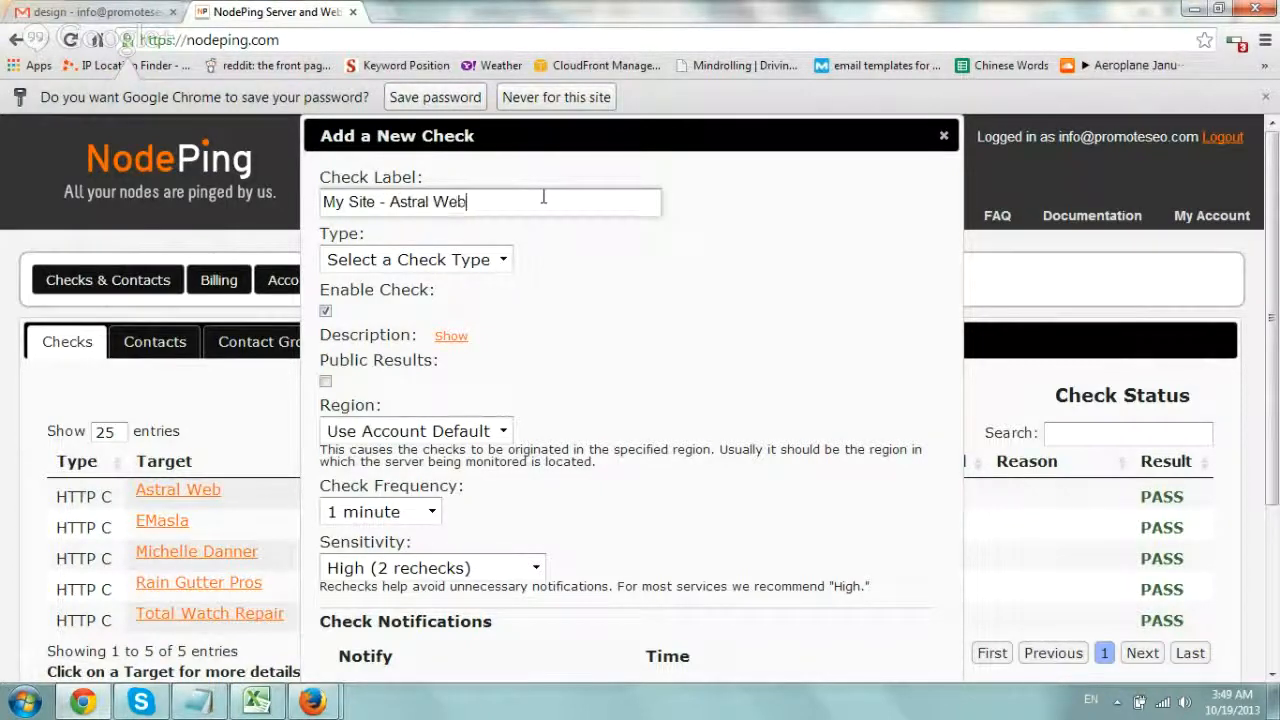
mouse_move(508, 248)
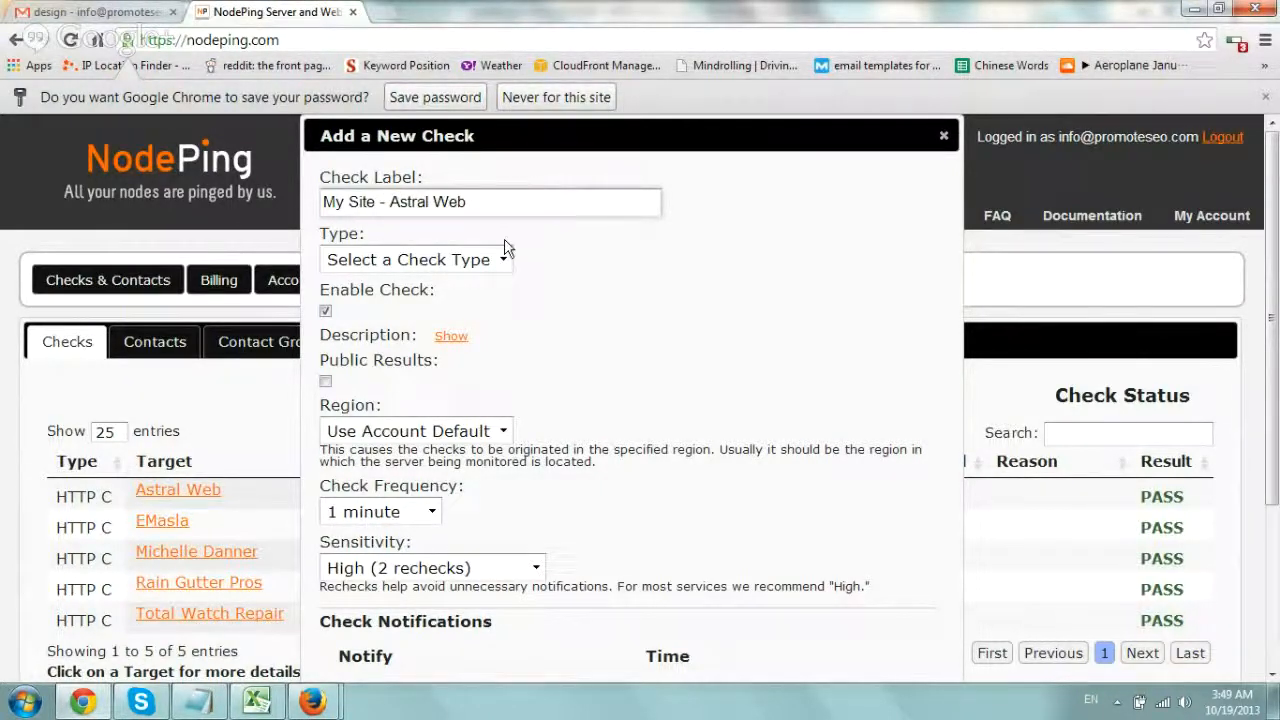
click(416, 260)
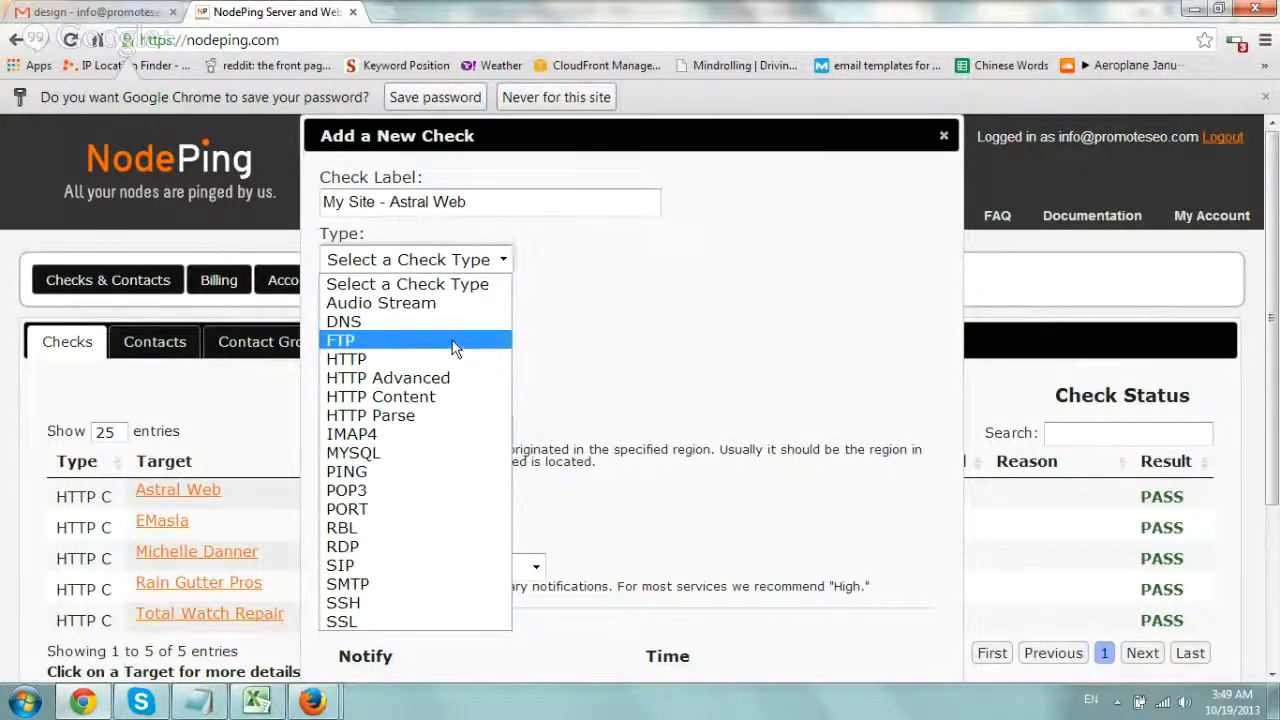
mouse_move(400, 510)
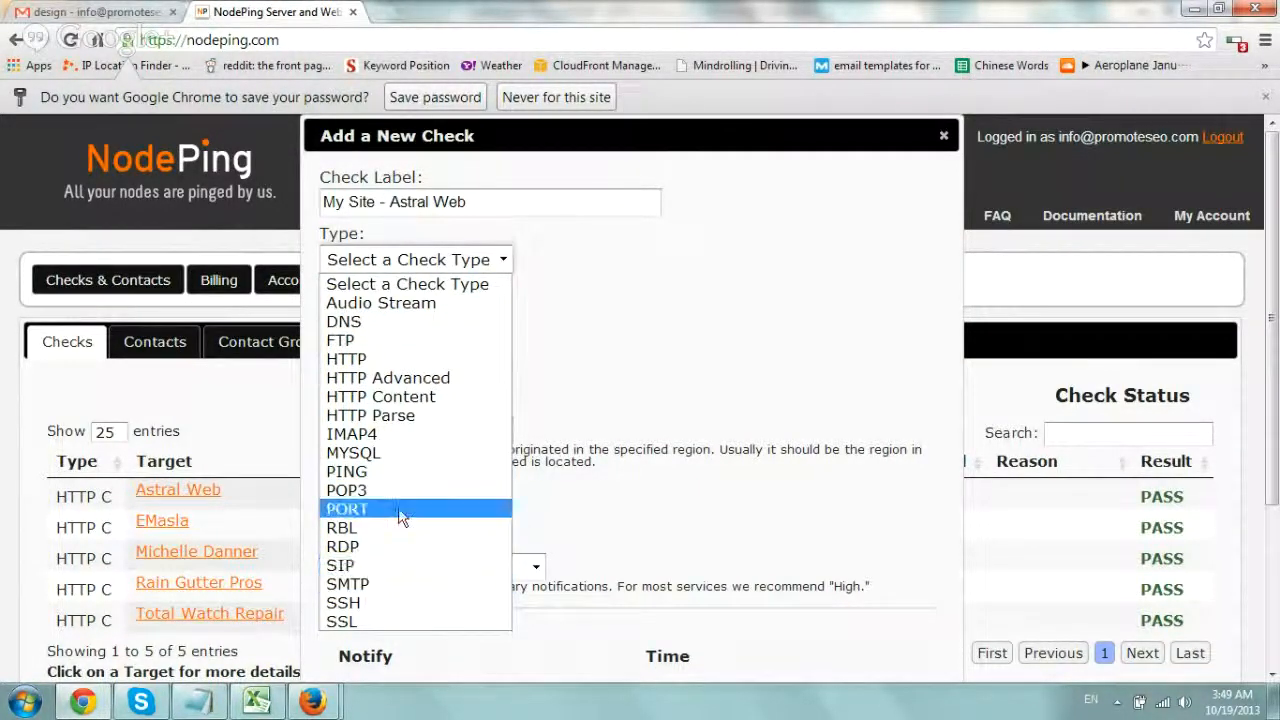
mouse_move(388, 376)
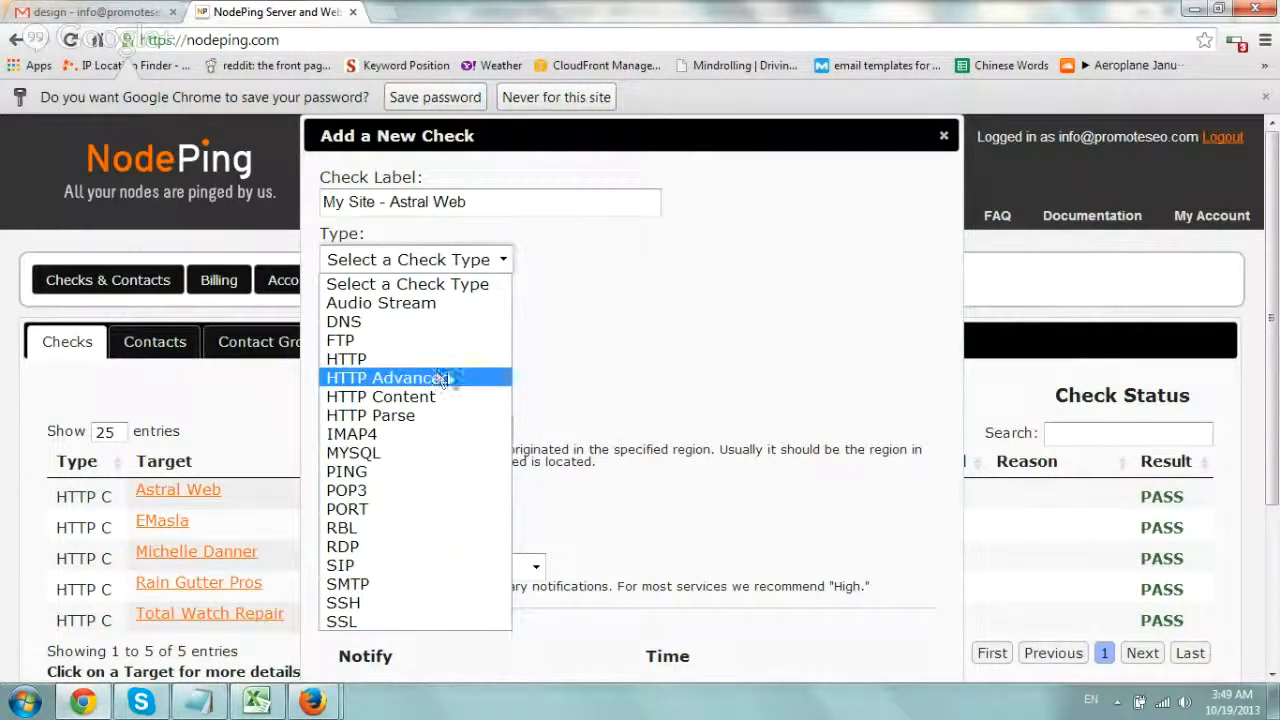
mouse_move(476, 404)
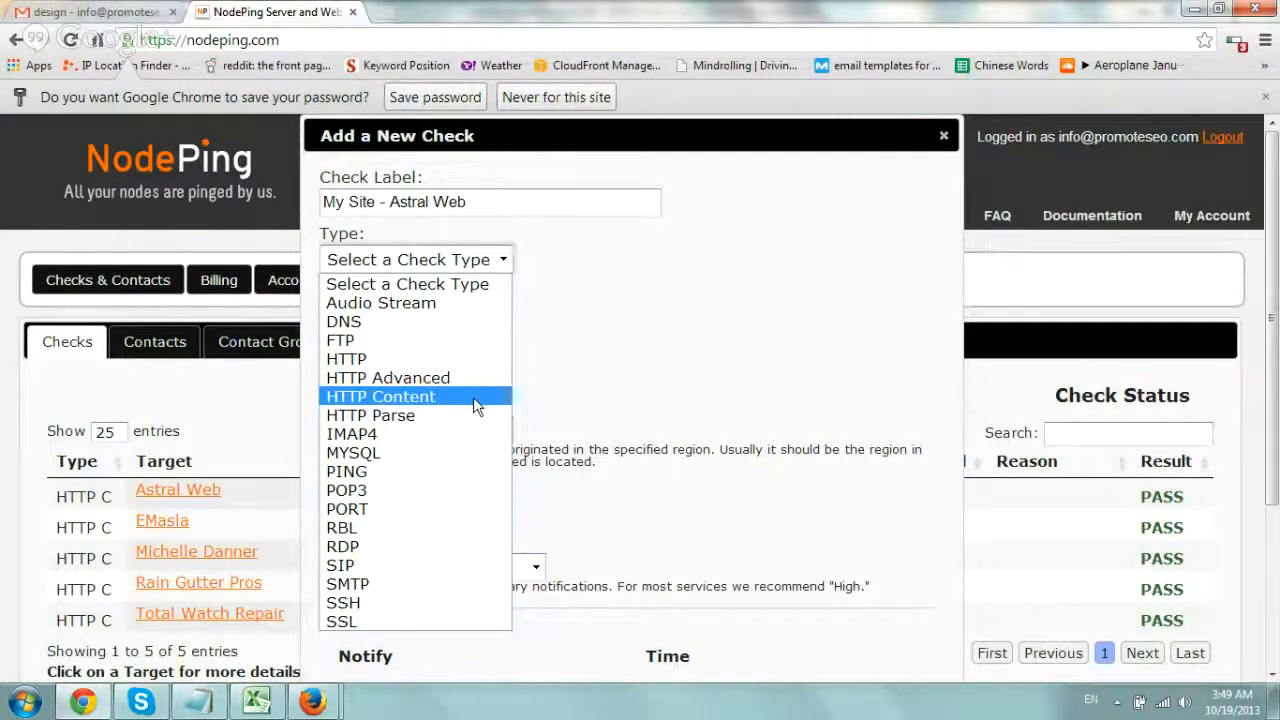
mouse_move(424, 404)
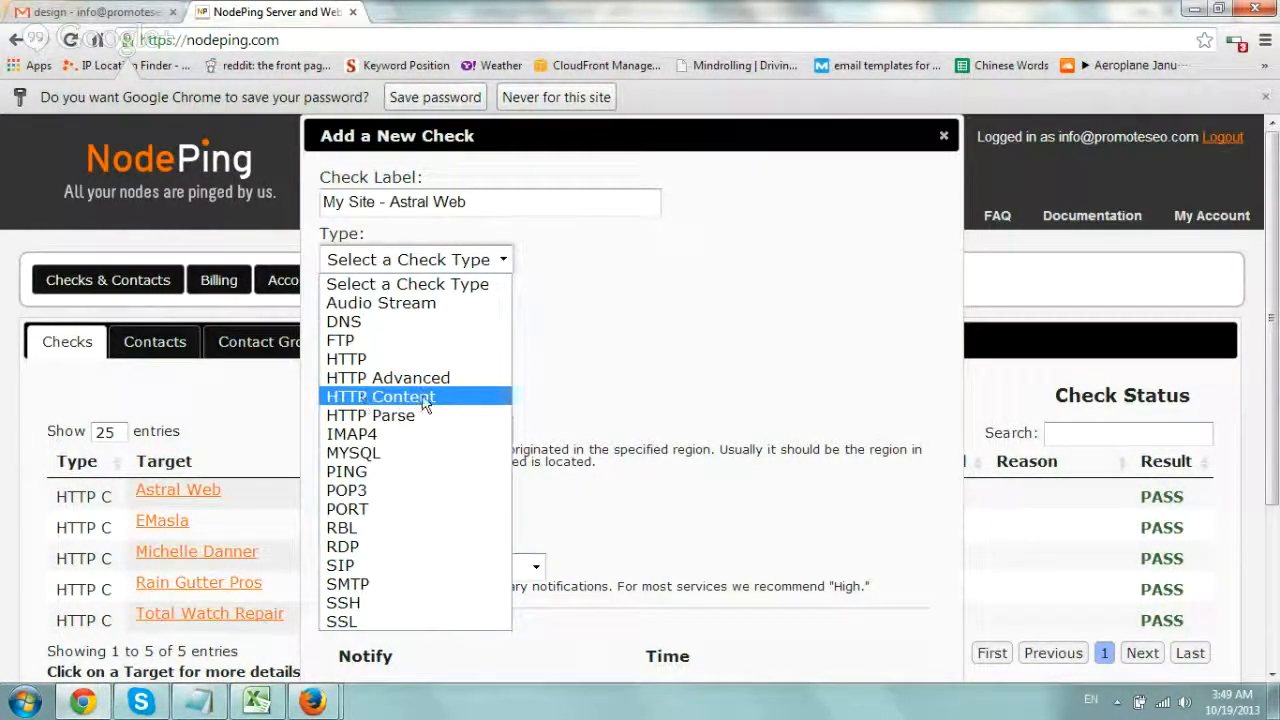
mouse_move(346, 358)
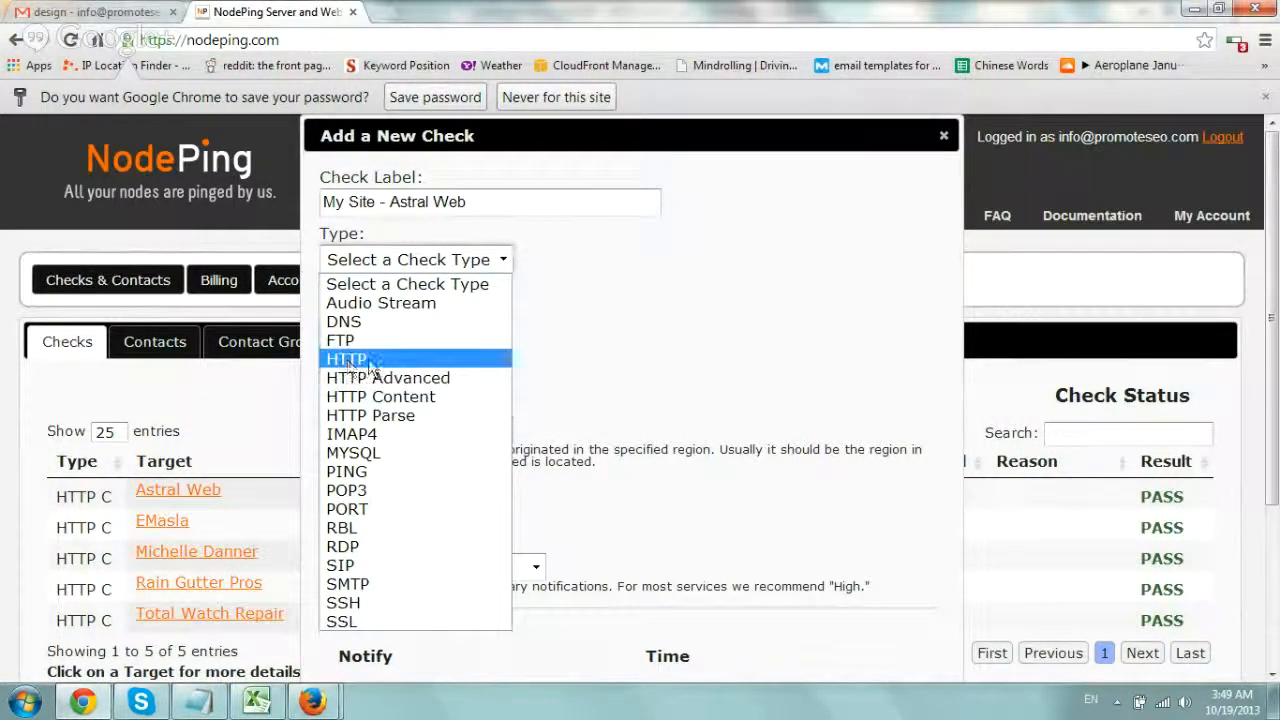
mouse_move(398, 360)
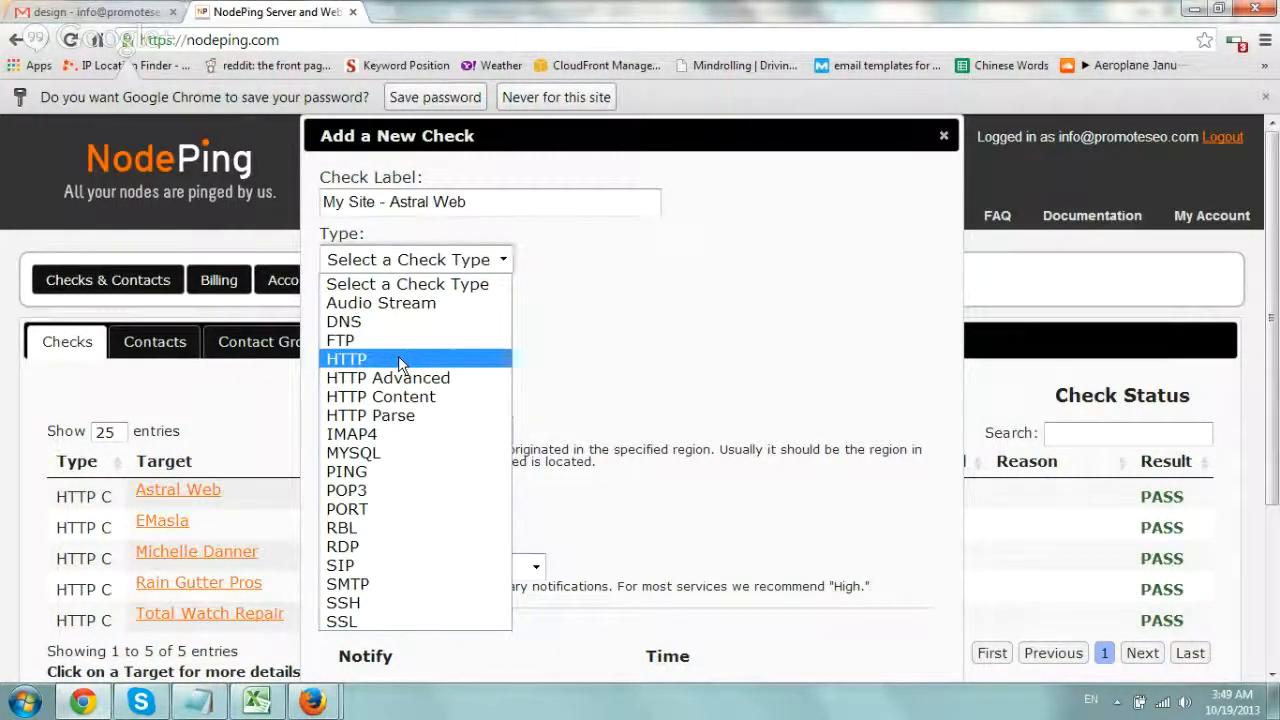
mouse_move(444, 400)
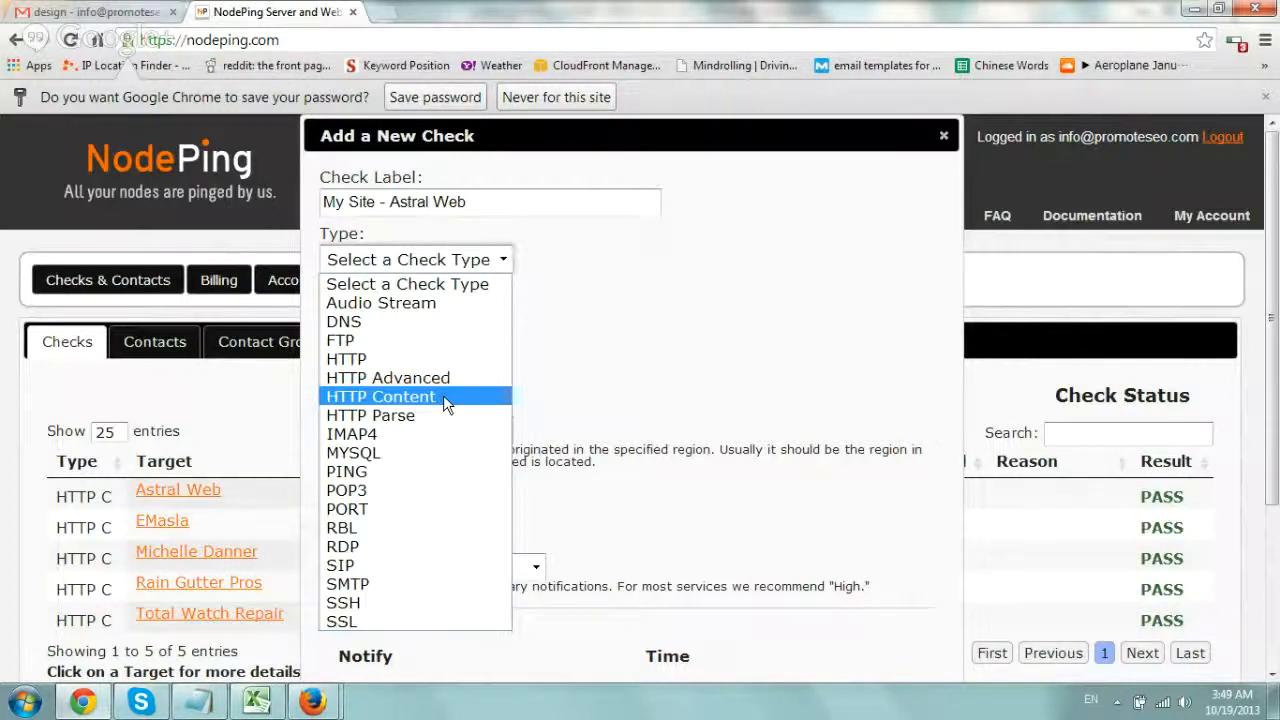
mouse_move(448, 344)
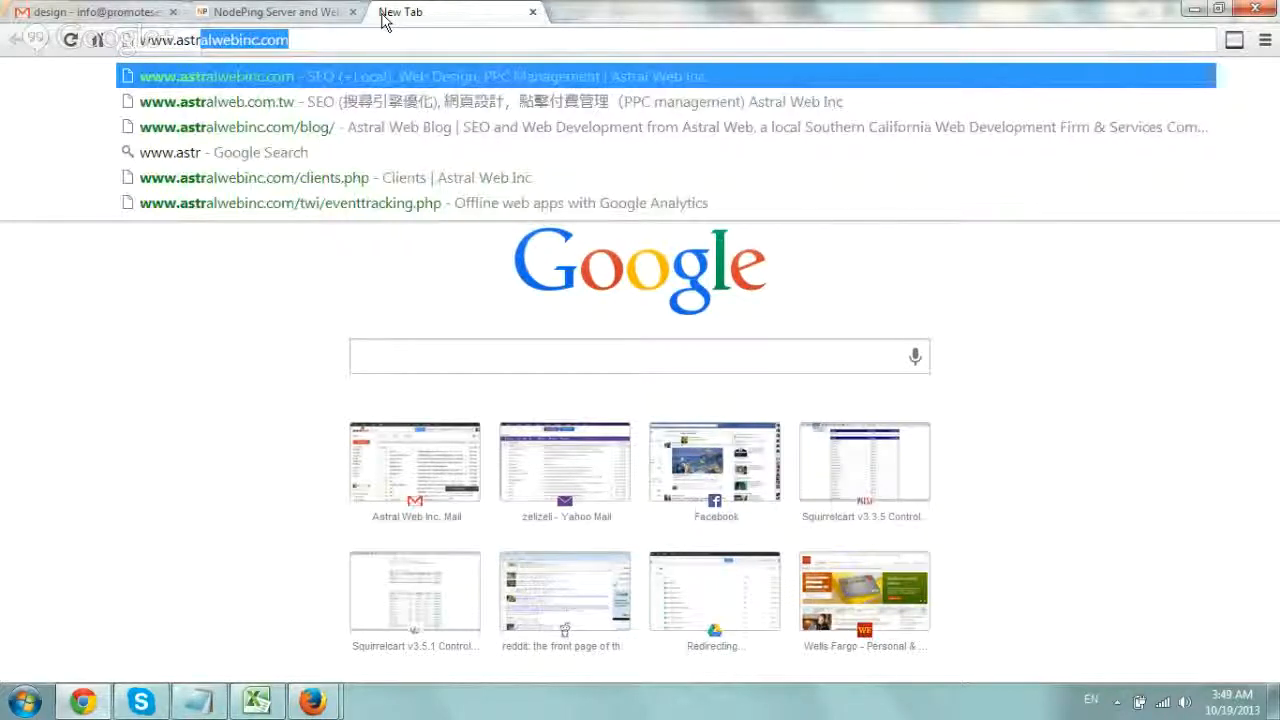
click(216, 76)
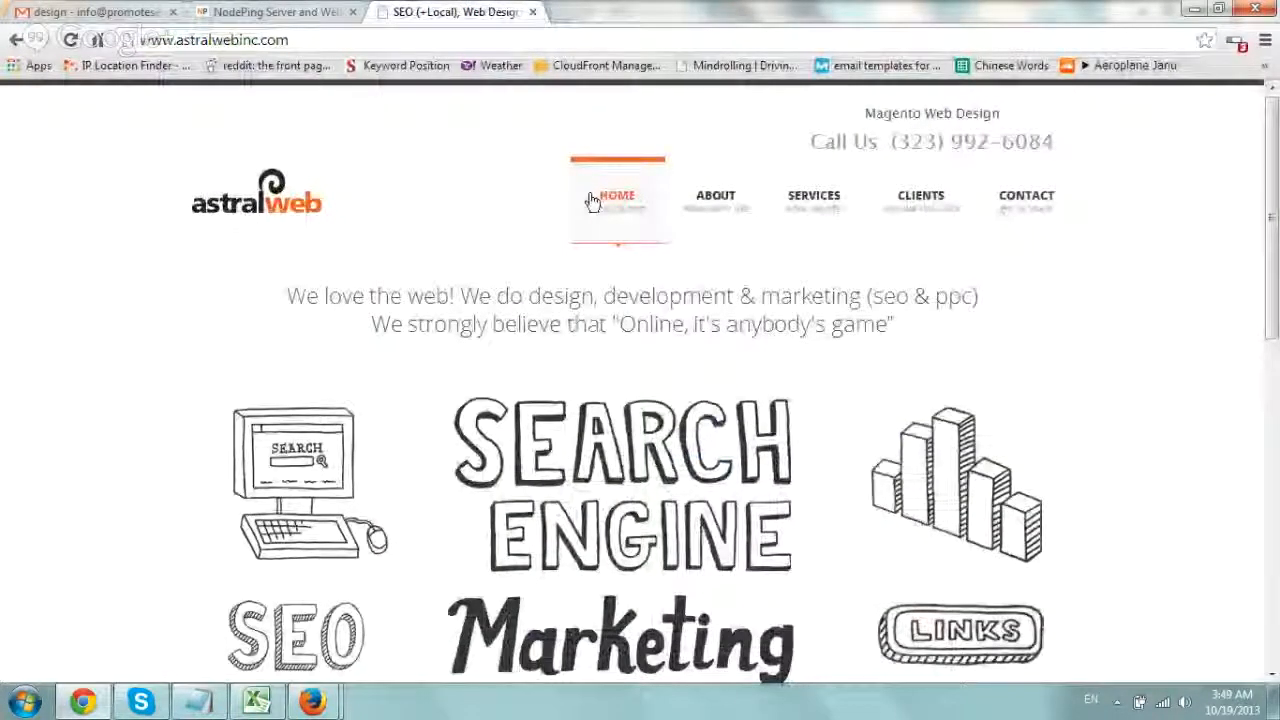
mouse_move(310, 204)
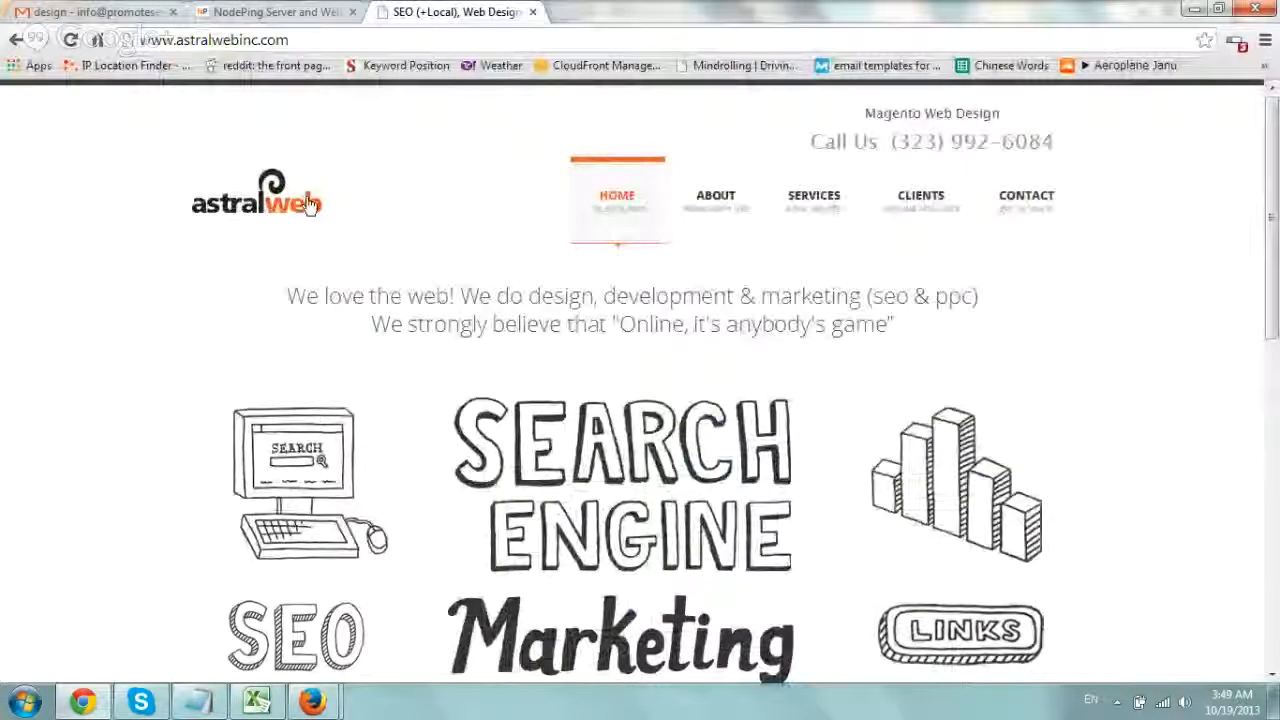
mouse_move(750, 310)
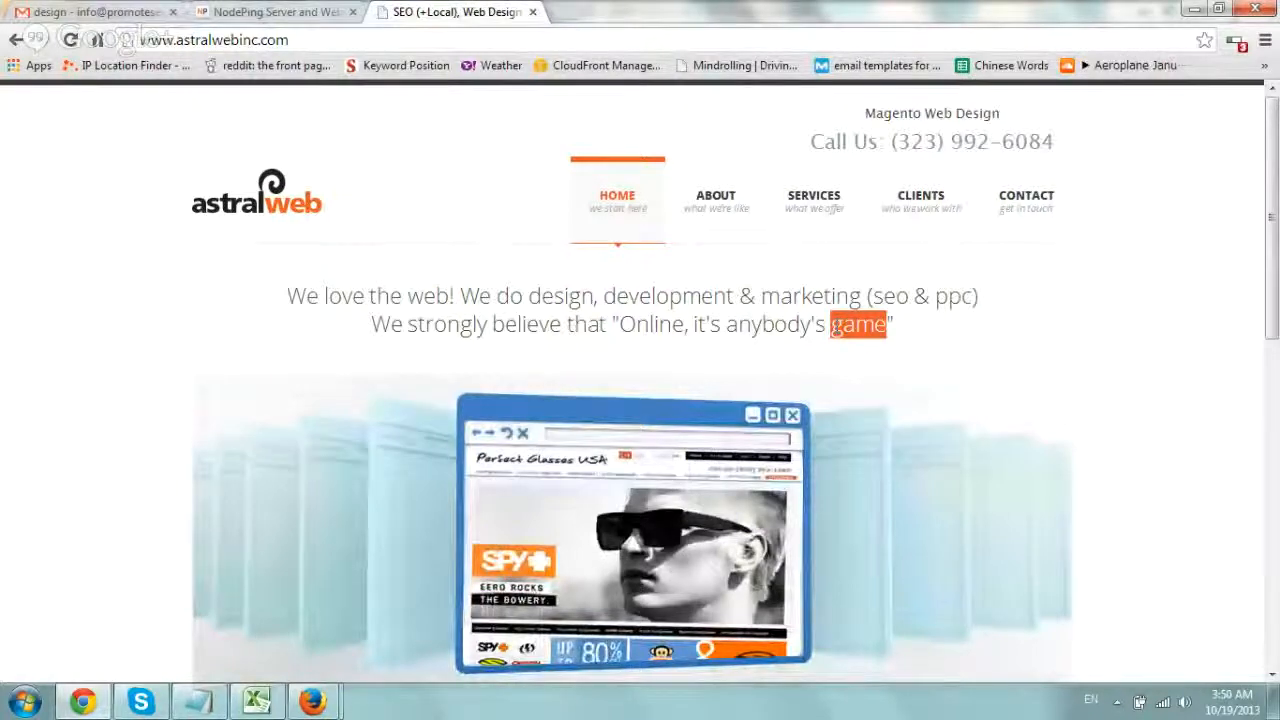
click(276, 12)
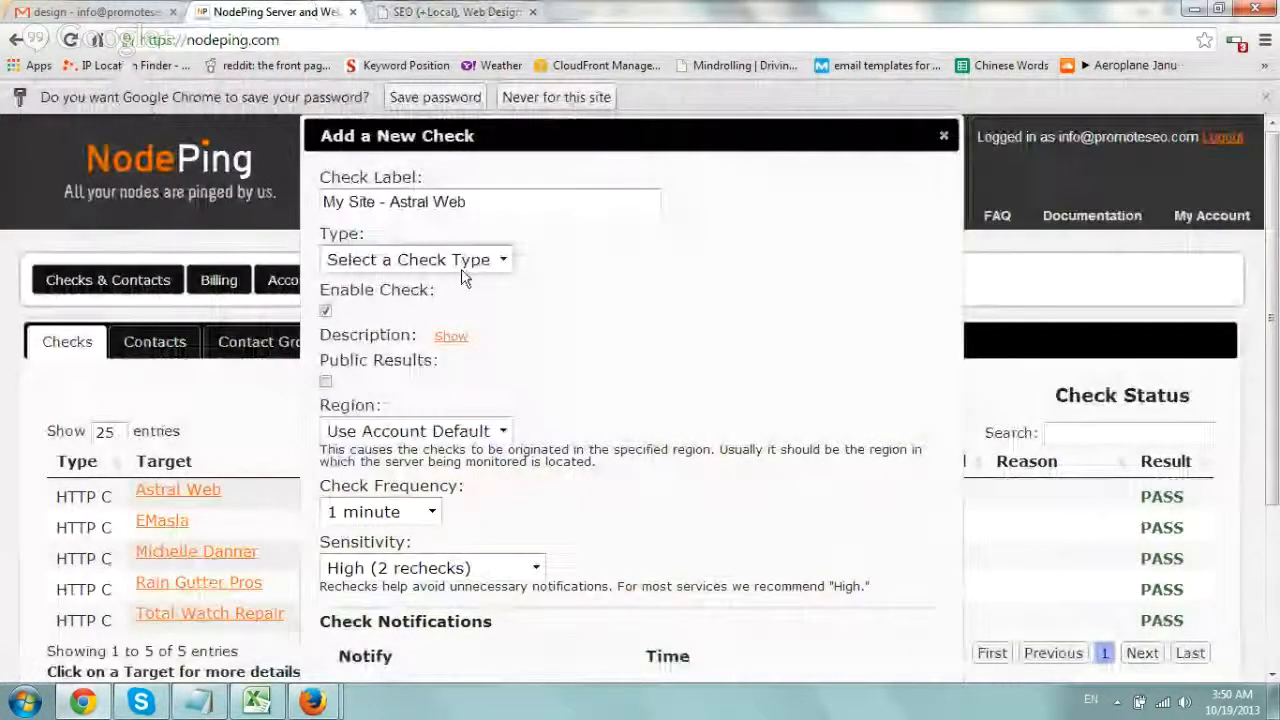
Step: Set the check type to HTTP Content, revealing its URL and content-string settings
click(414, 260)
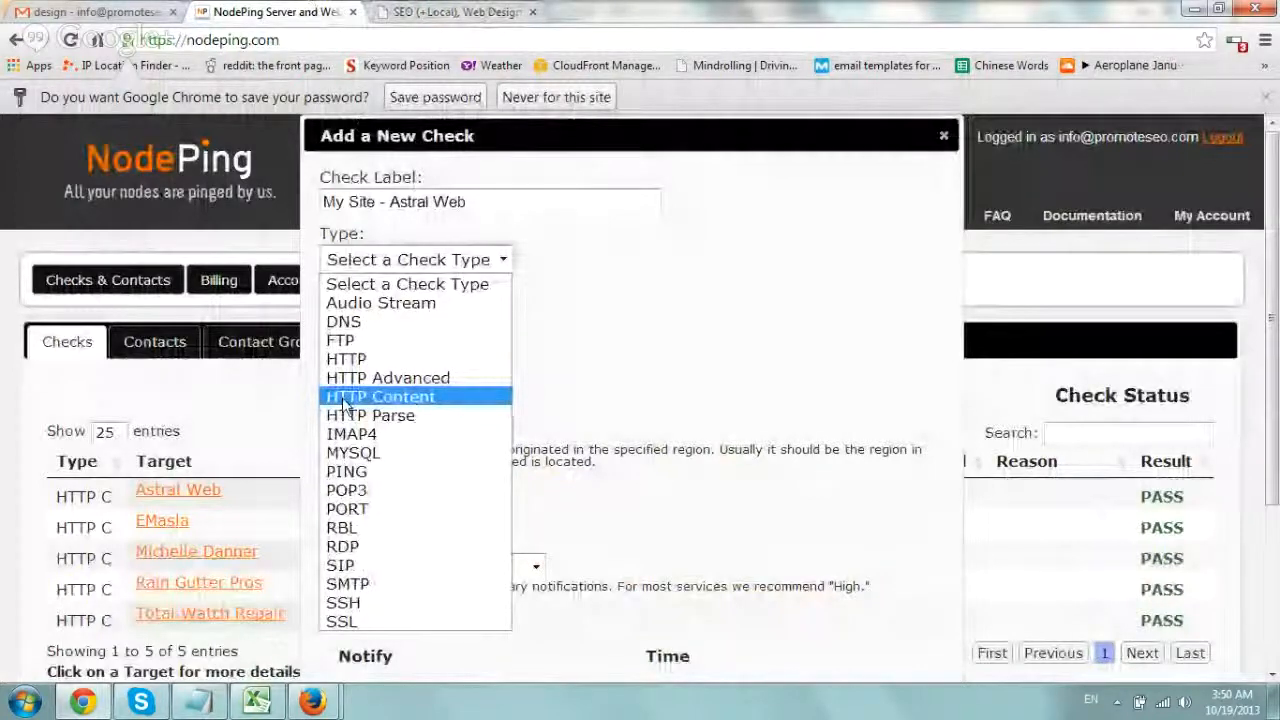
click(380, 396)
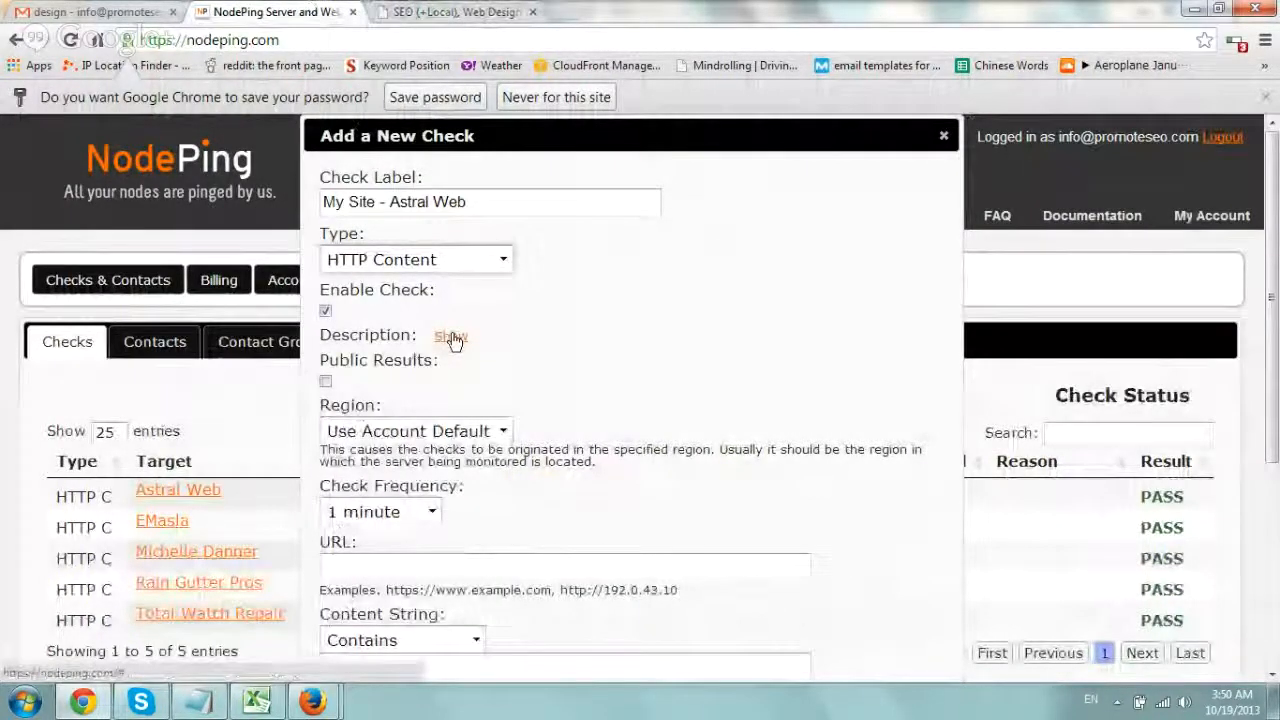
scroll(down, 3)
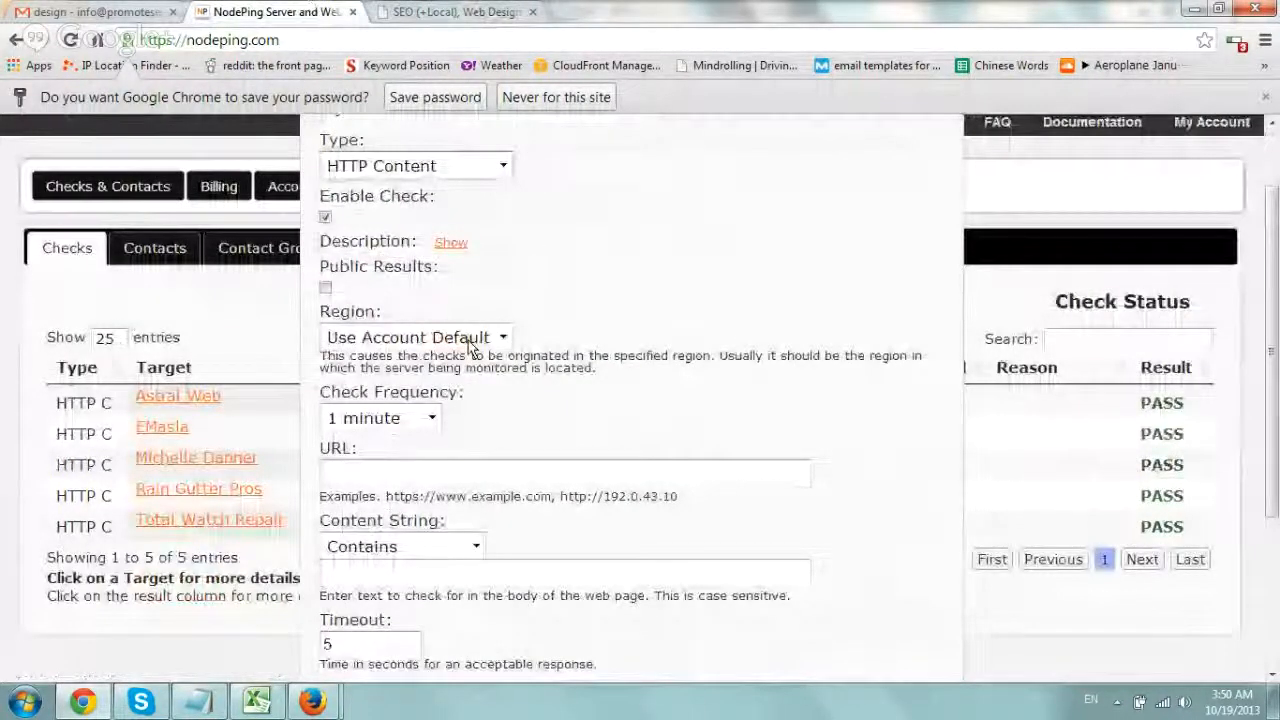
Step: Set the check region to North America and the frequency to 5 minutes
click(416, 336)
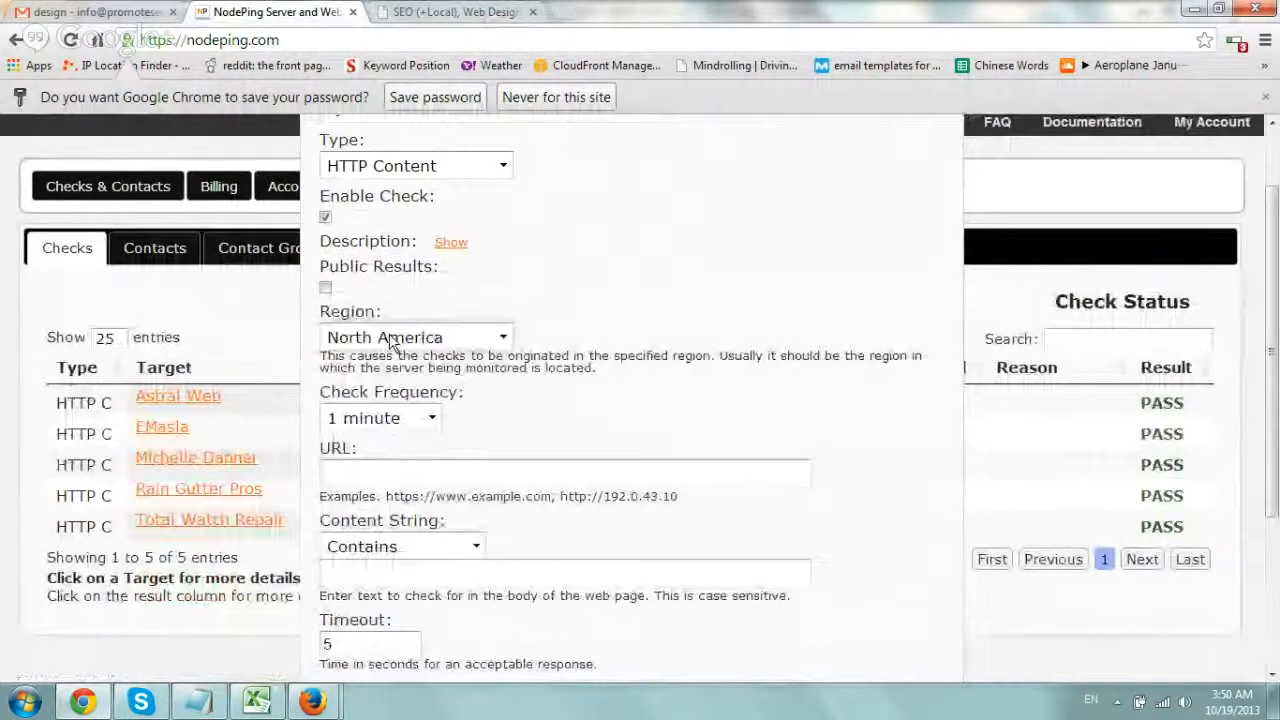
click(380, 418)
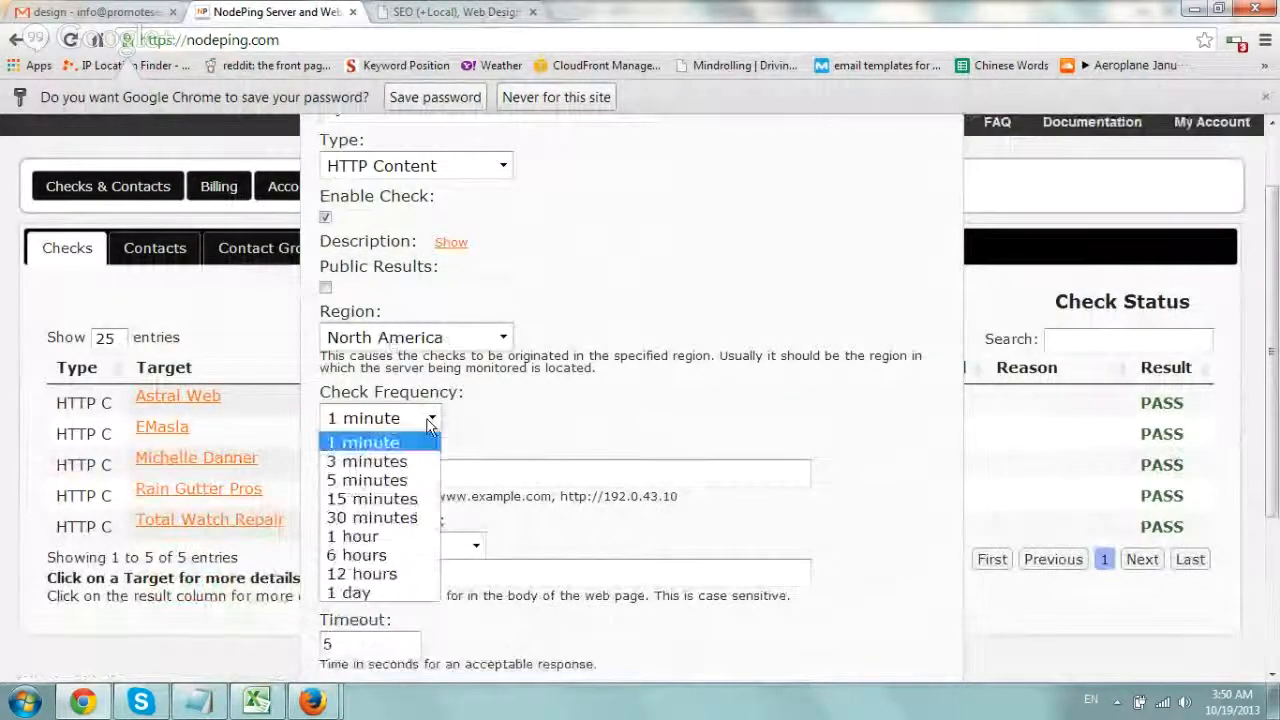
mouse_move(368, 480)
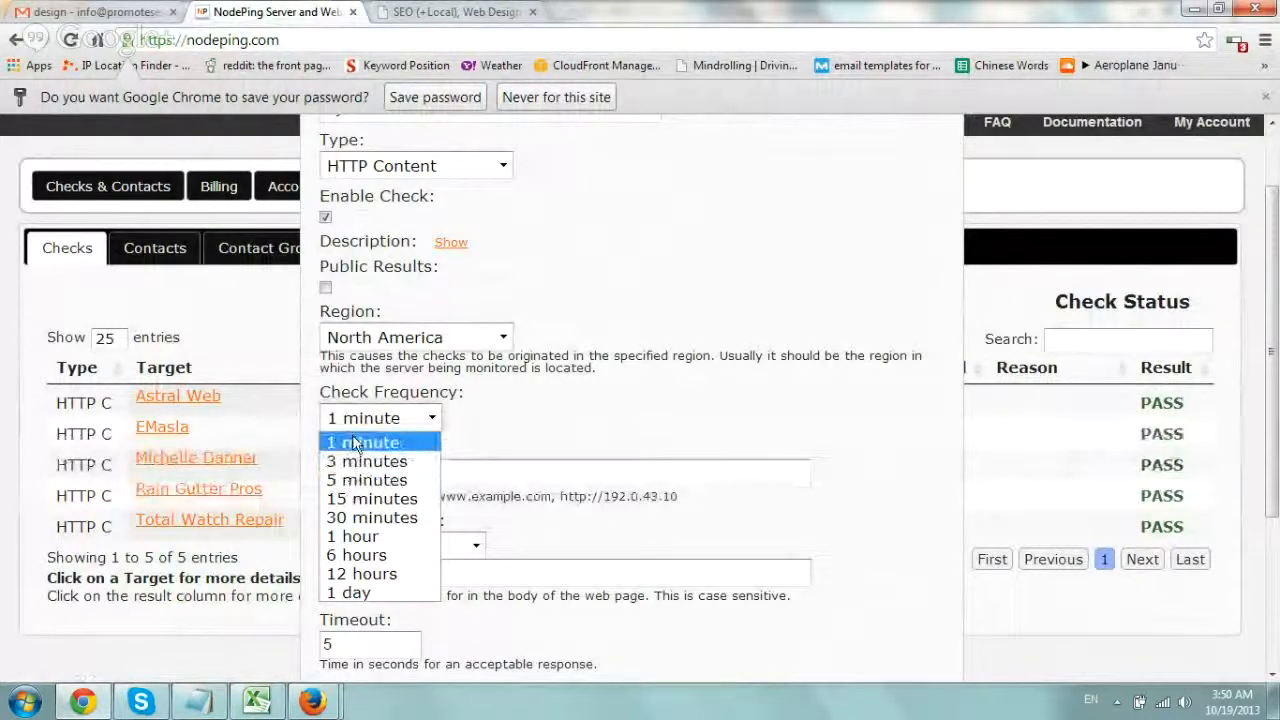
mouse_move(388, 482)
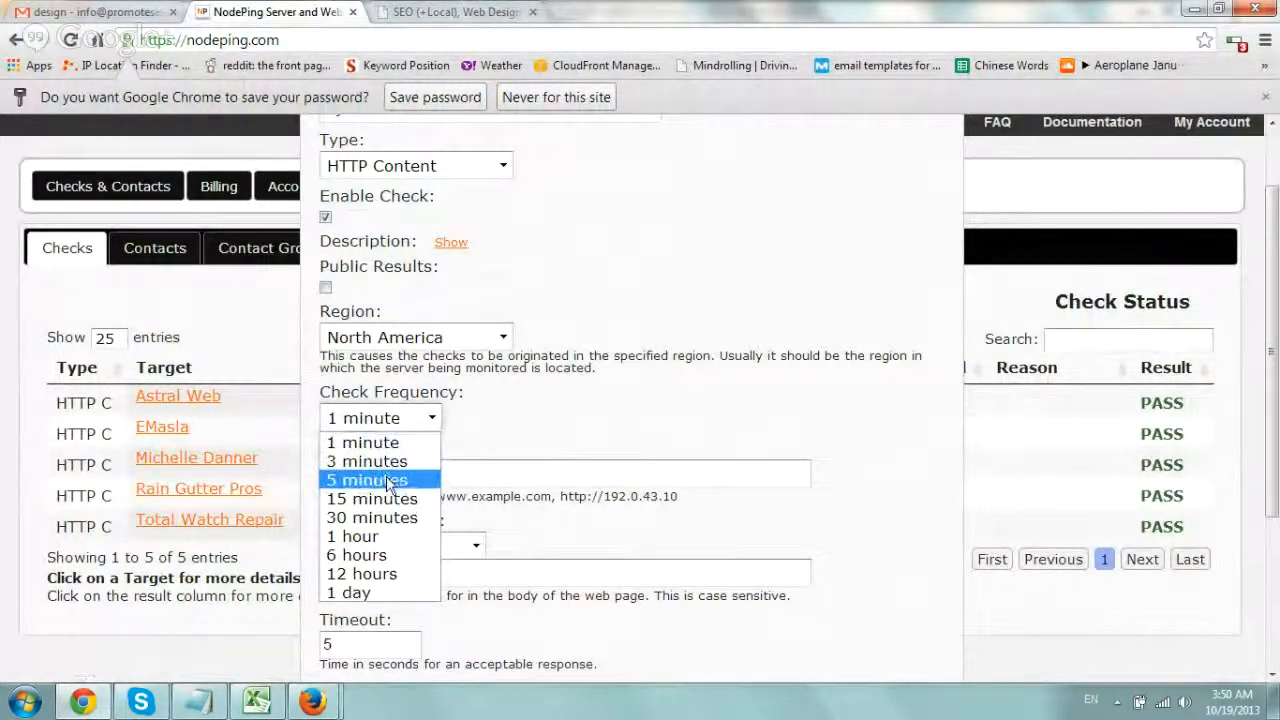
click(368, 480)
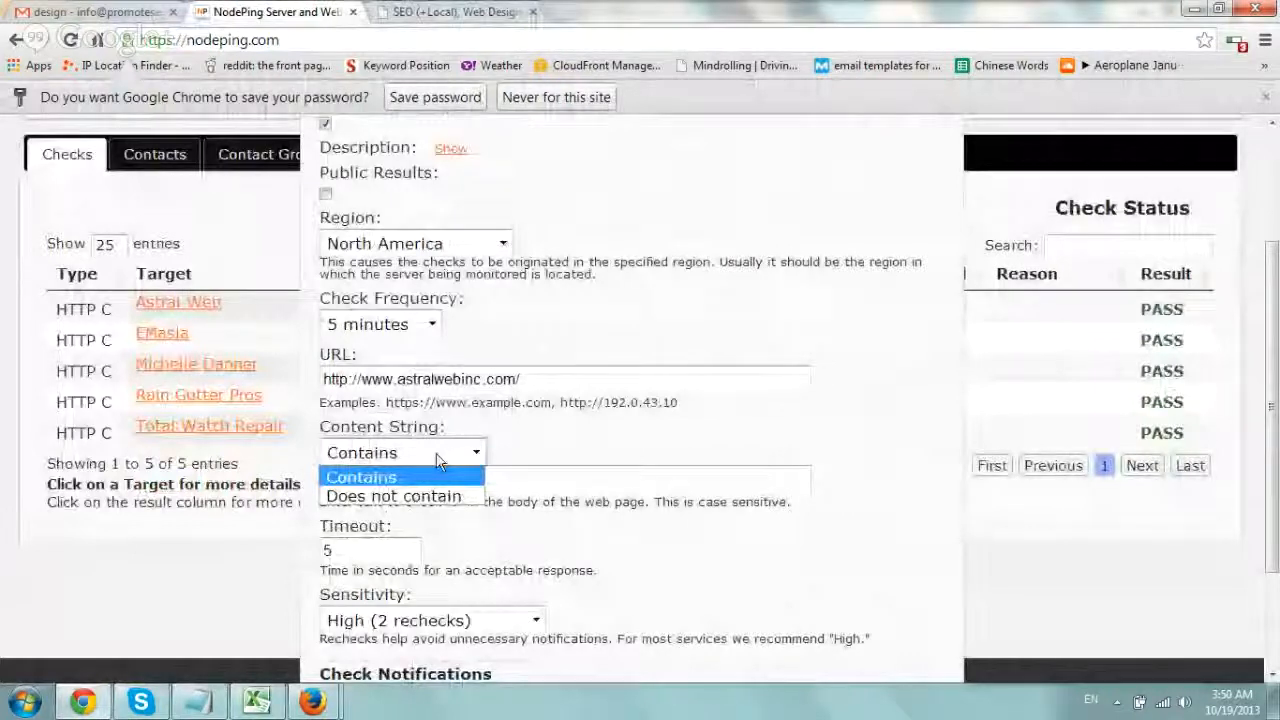
Step: Keep the Contains rule with content string 'game', verifying it against the Astral Web site
click(360, 476)
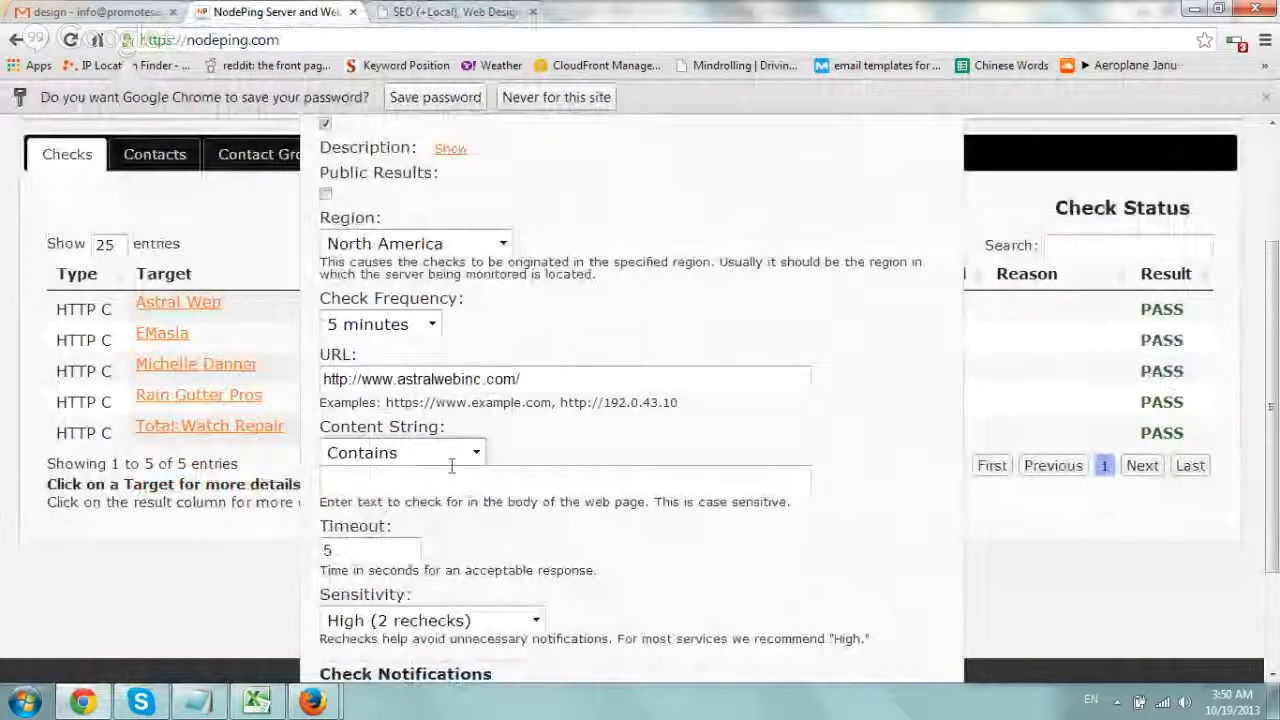
click(402, 452)
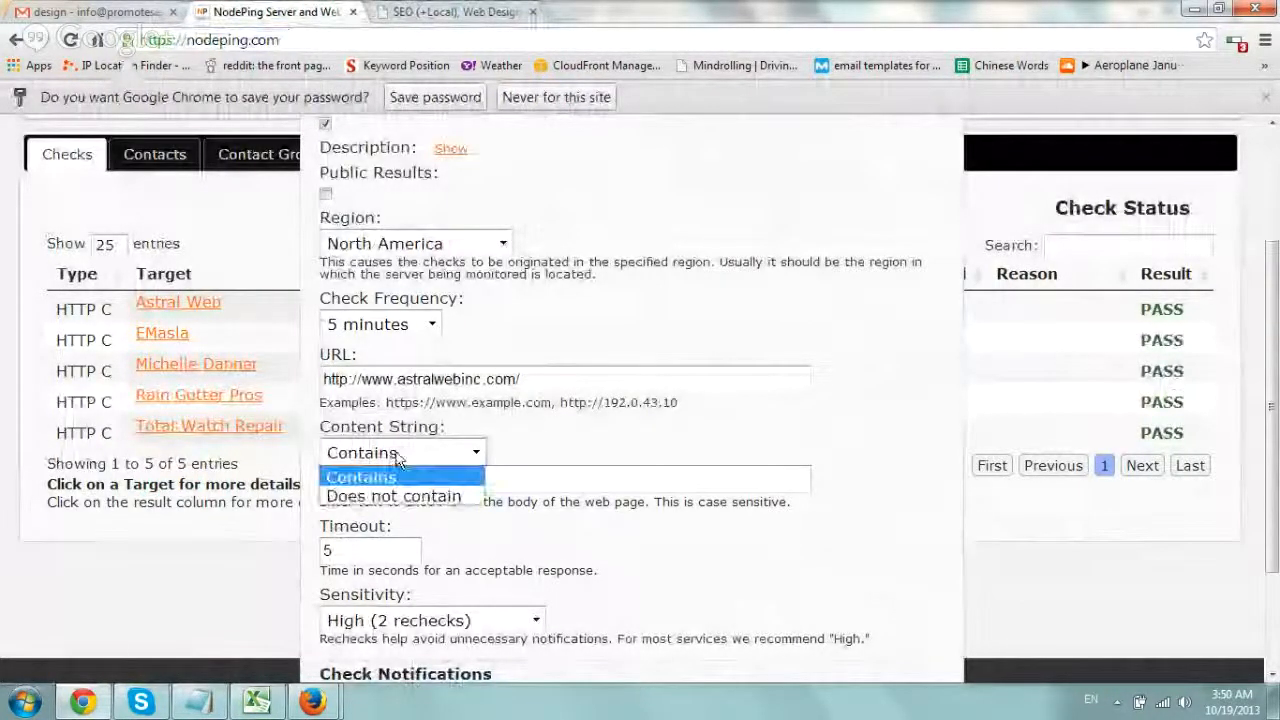
click(360, 476)
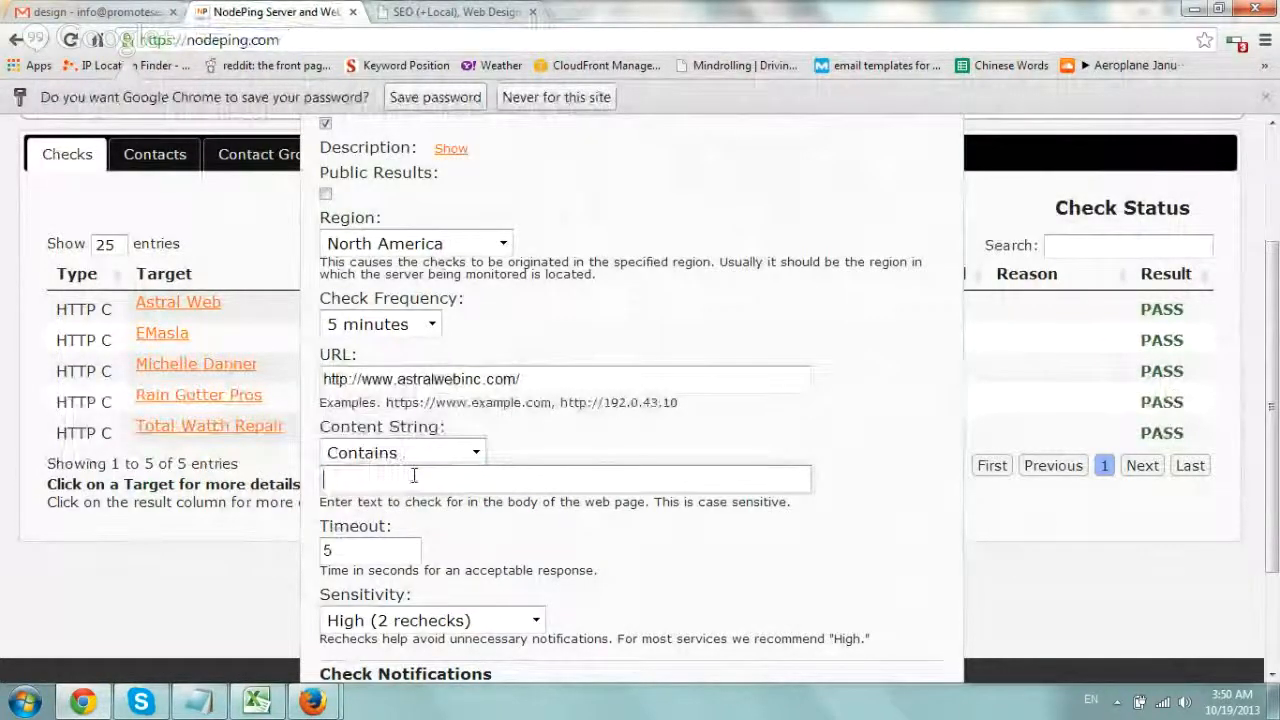
text(game)
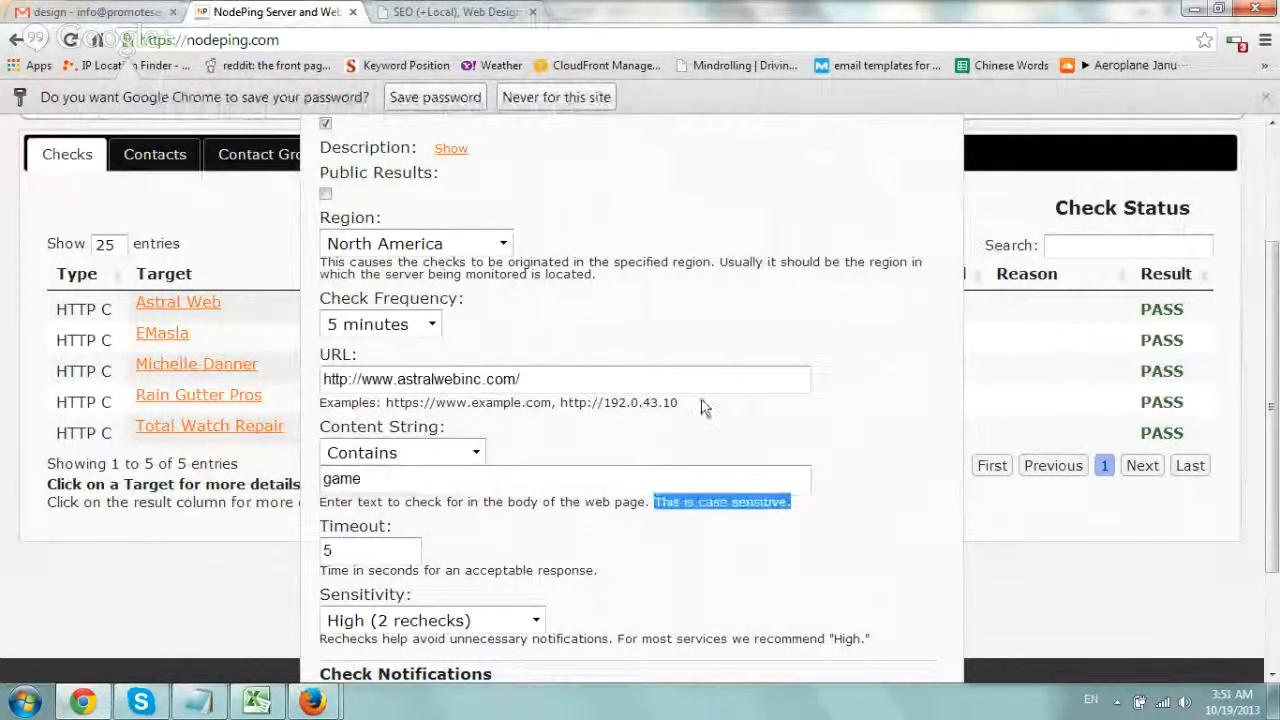
click(450, 12)
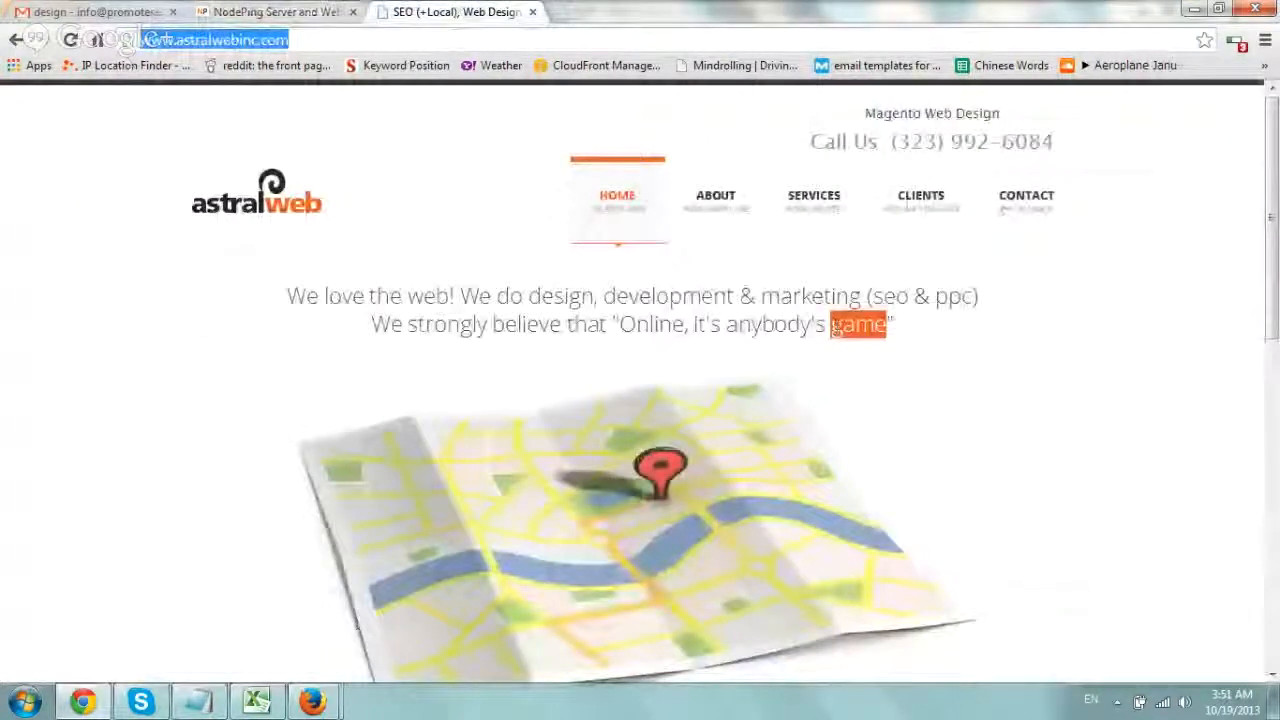
click(276, 12)
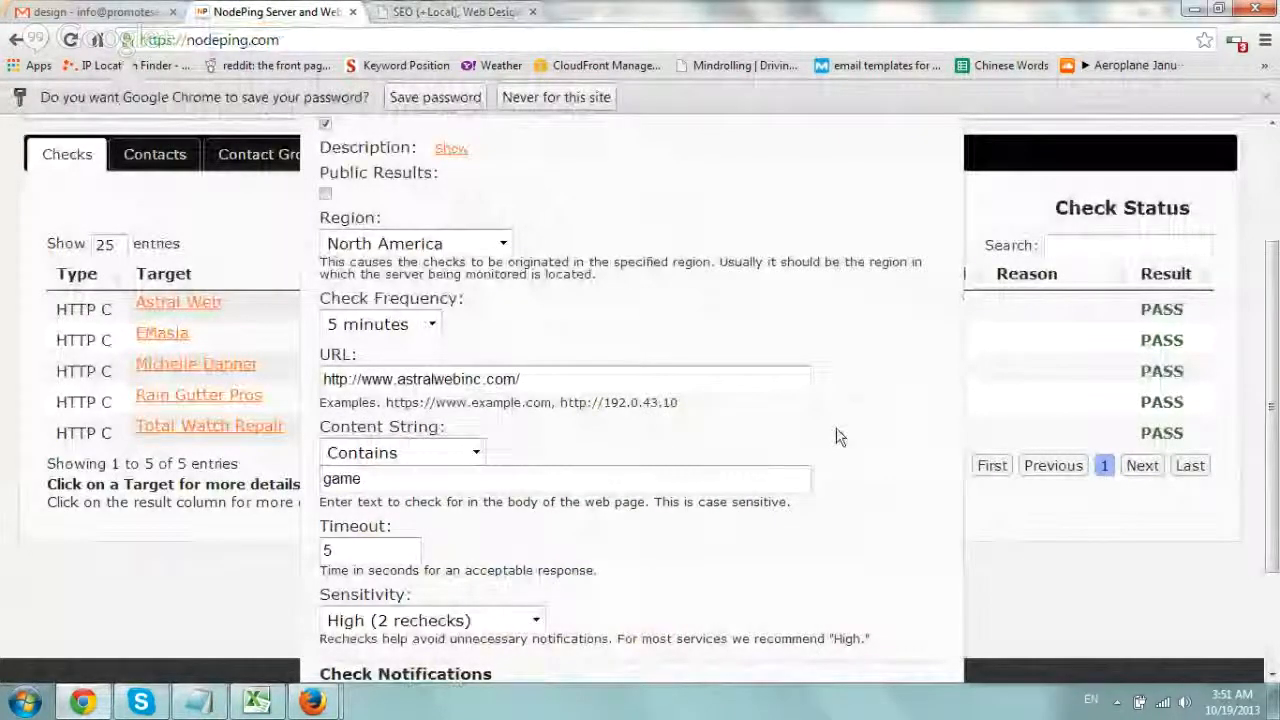
Step: Keep the check sensitivity at High (2 rechecks)
scroll(down, 3)
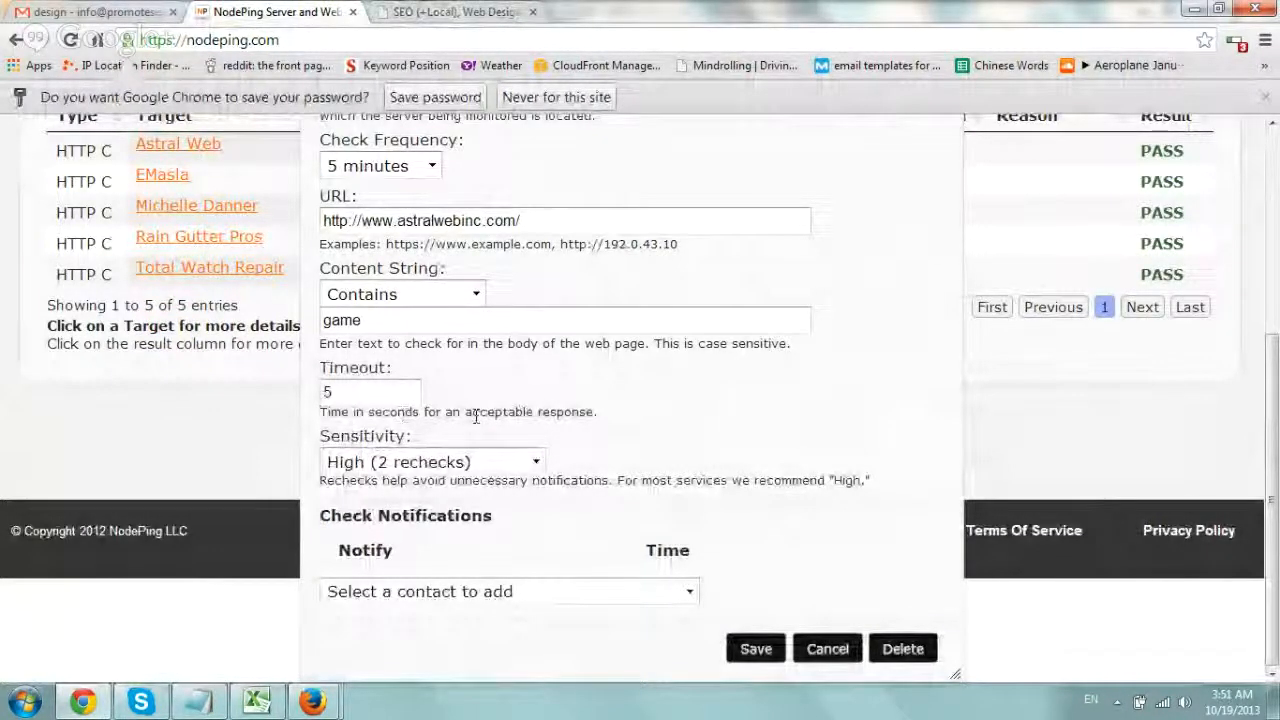
click(432, 460)
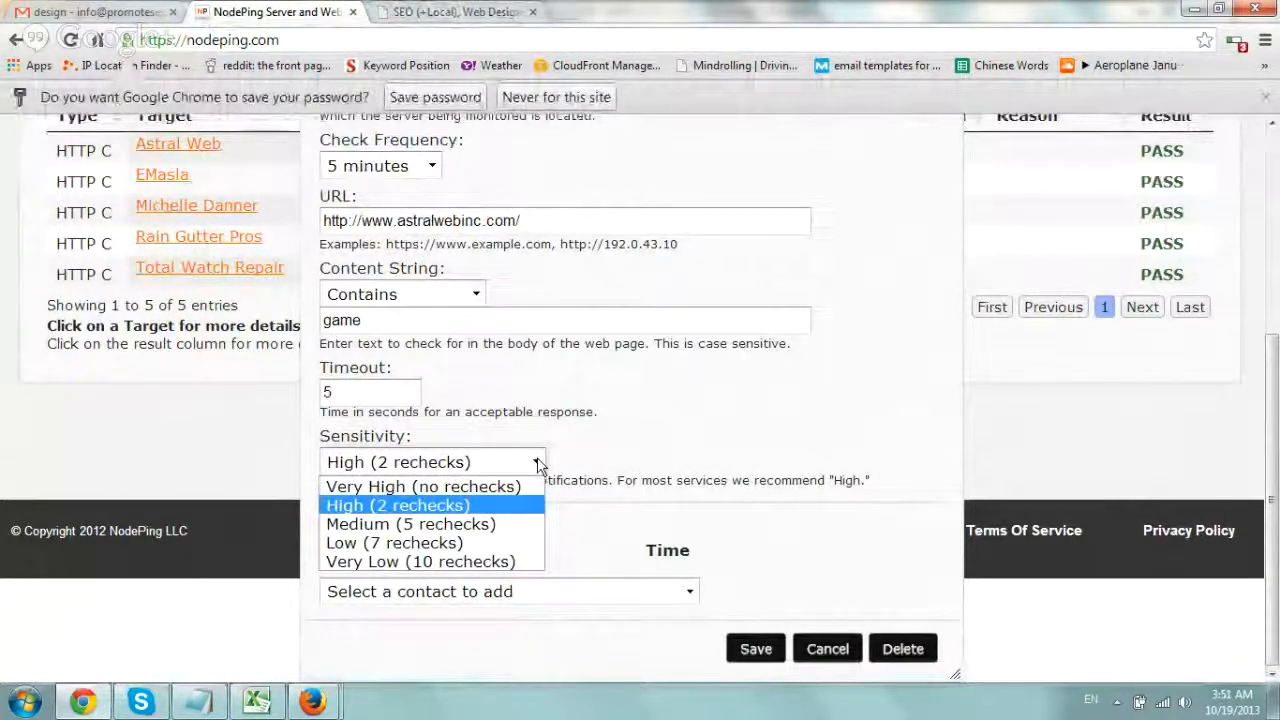
click(396, 460)
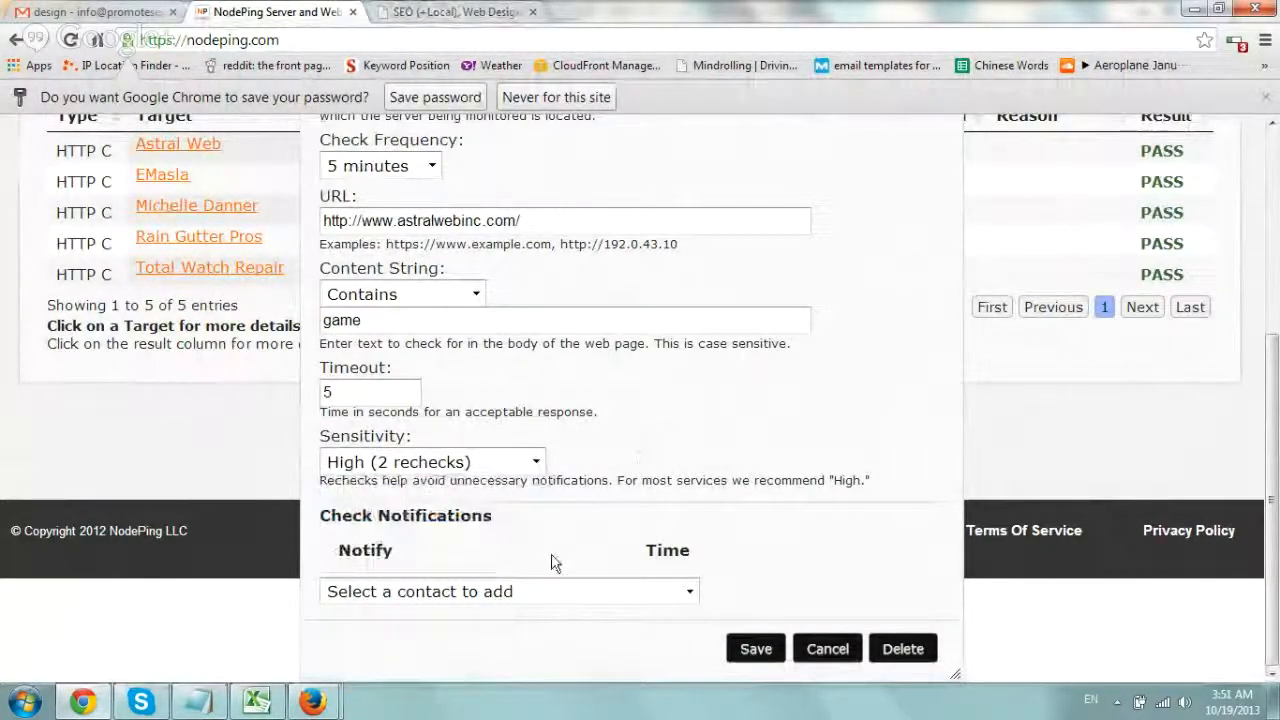
mouse_move(760, 560)
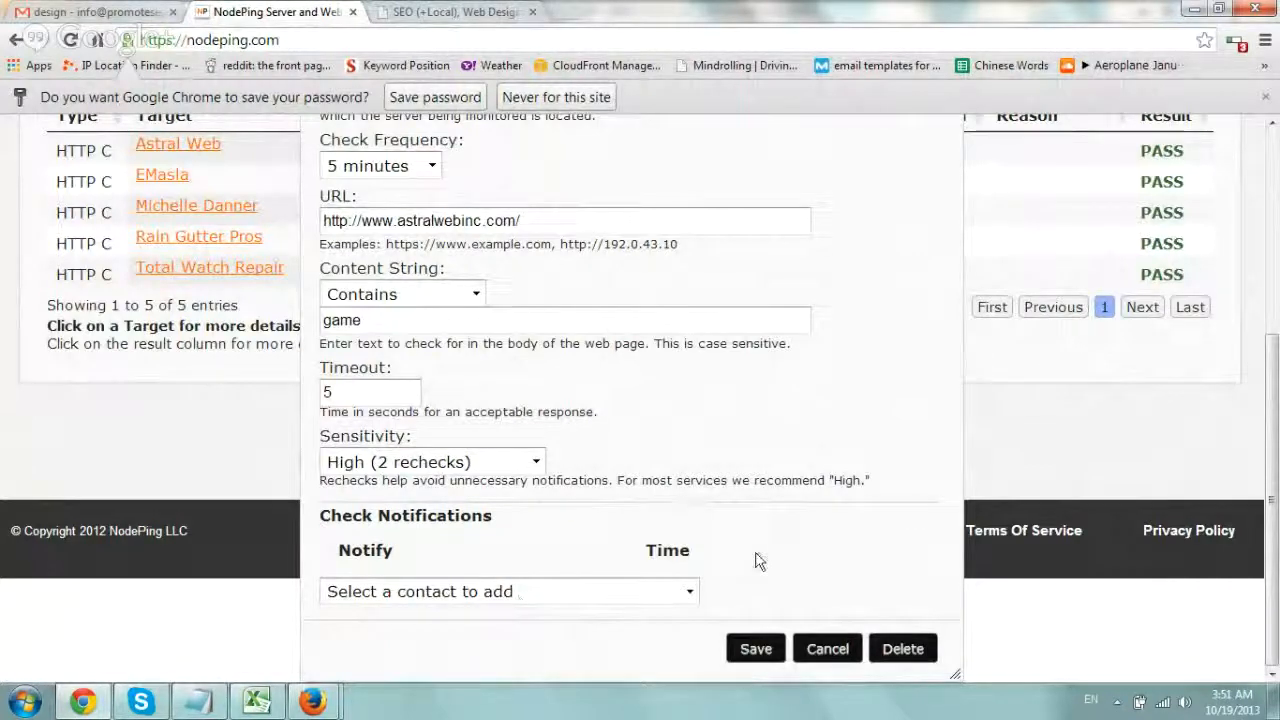
Step: Add Astral Web as a notification contact active all the time and save the check
click(508, 590)
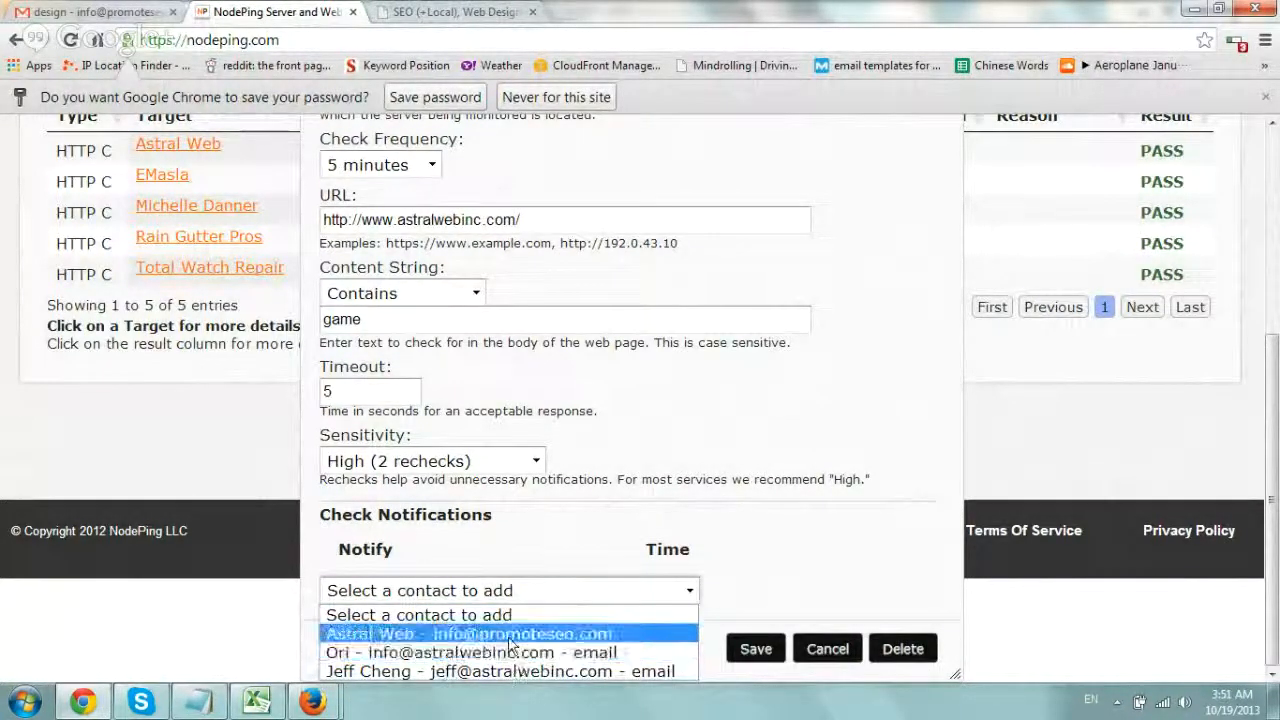
click(468, 632)
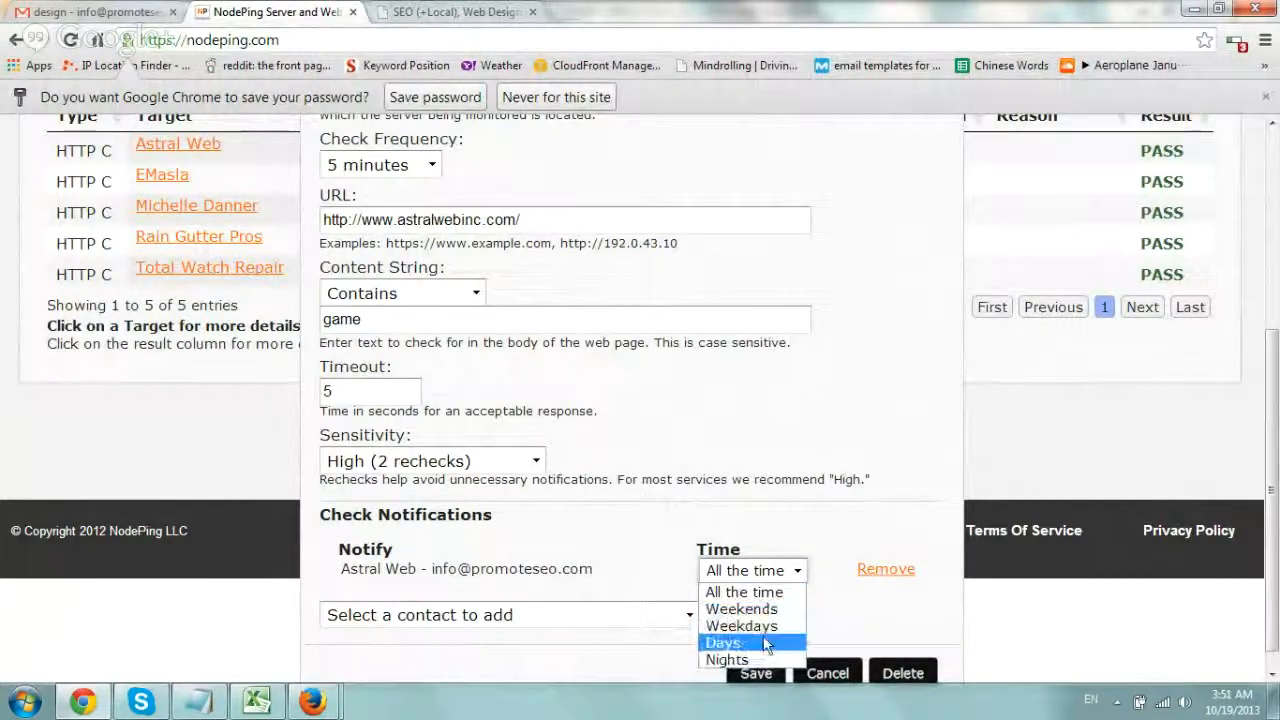
click(752, 570)
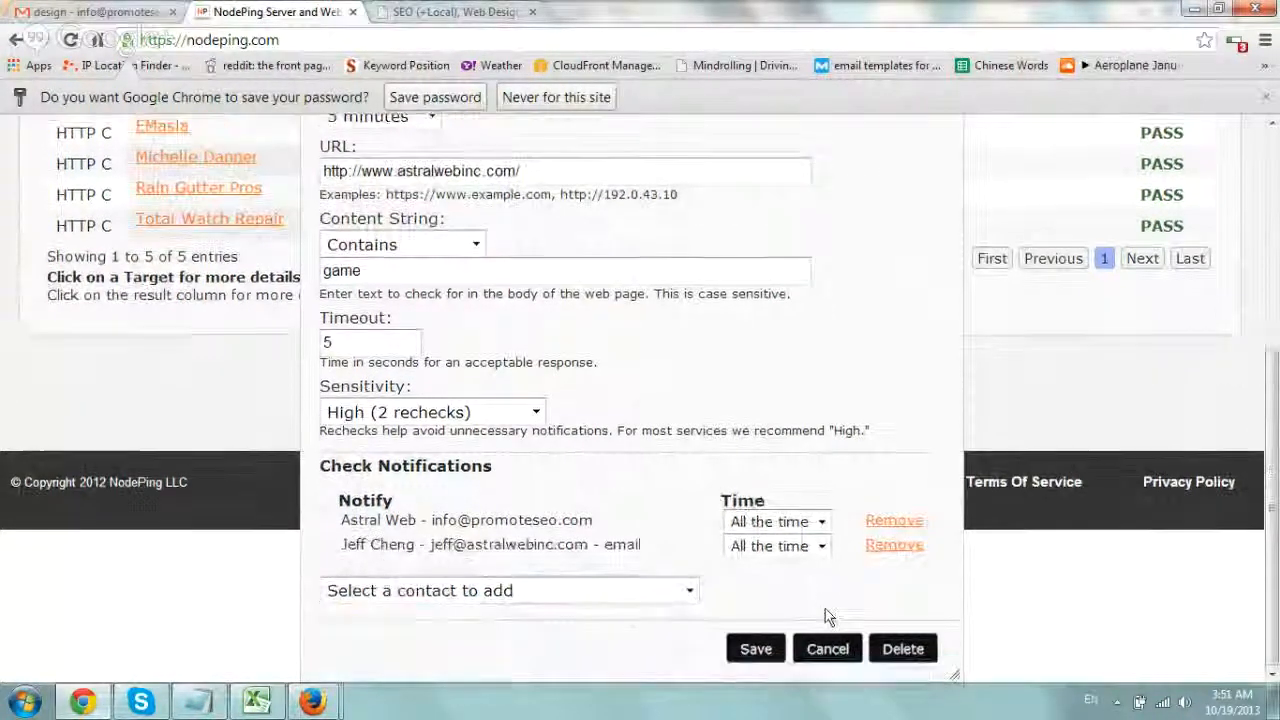
click(756, 648)
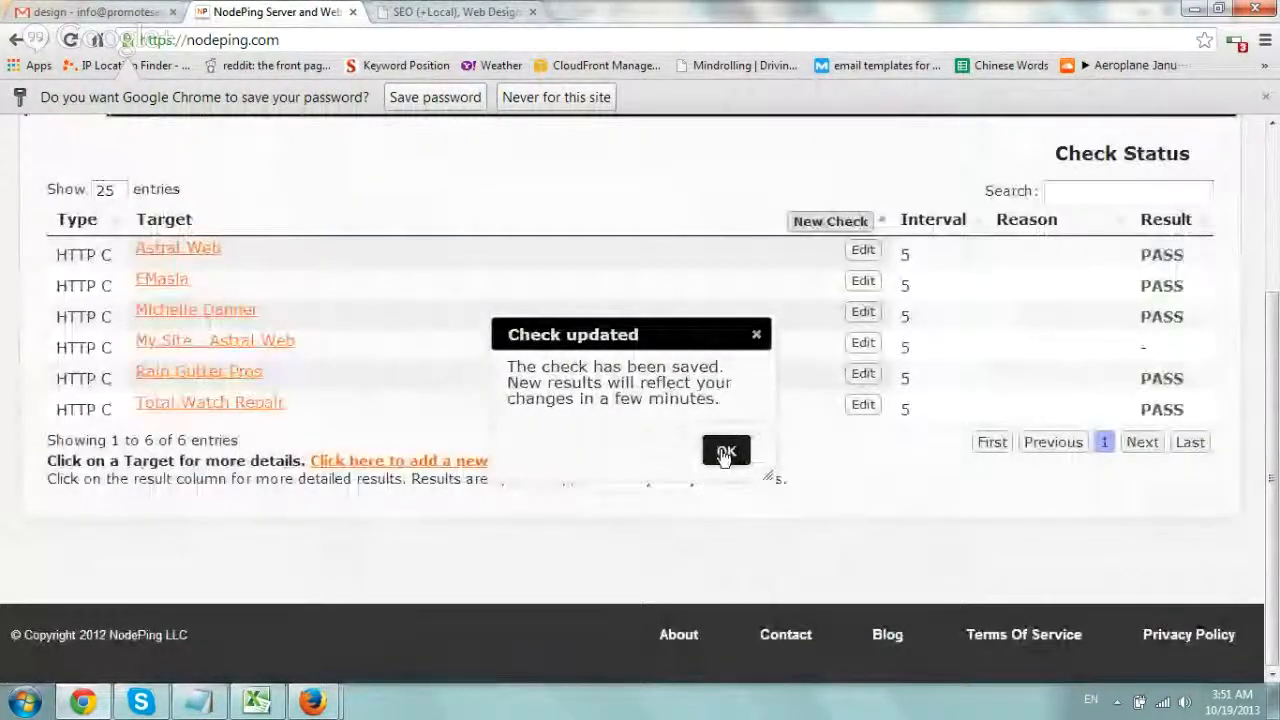
Step: Dismiss the save confirmation and briefly review the My Site - Astral Web check
click(726, 452)
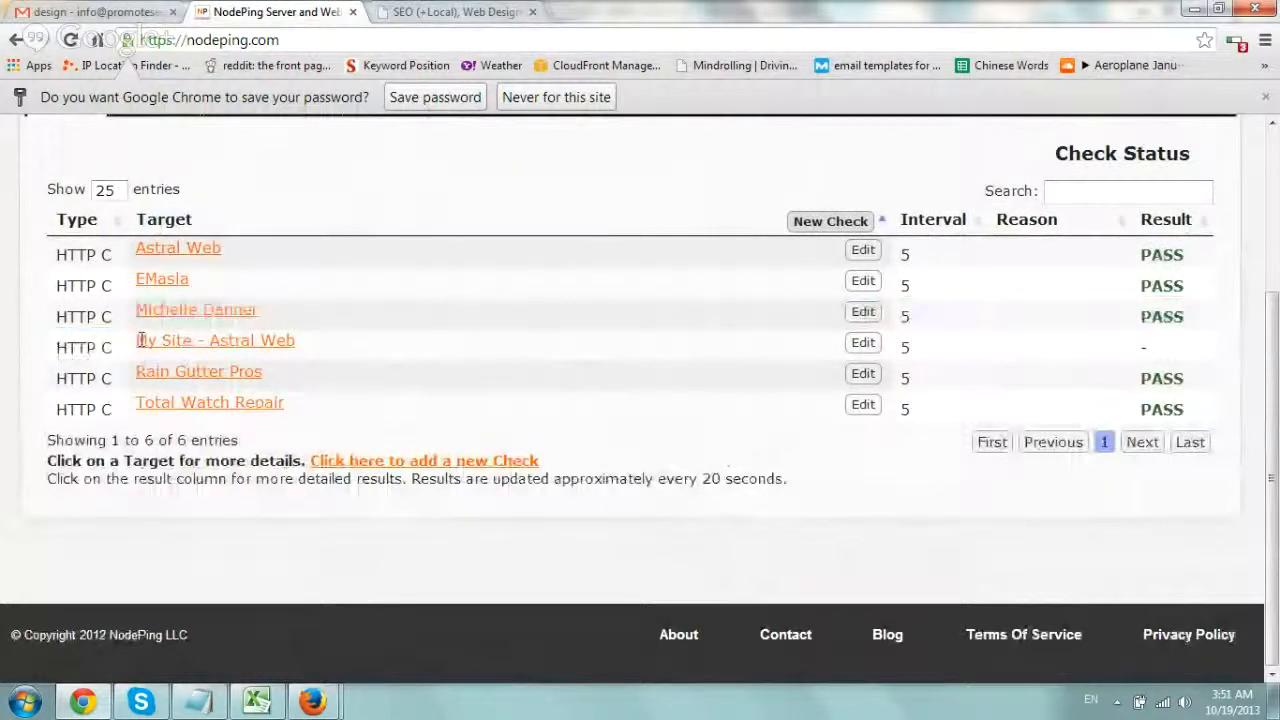
mouse_move(850, 352)
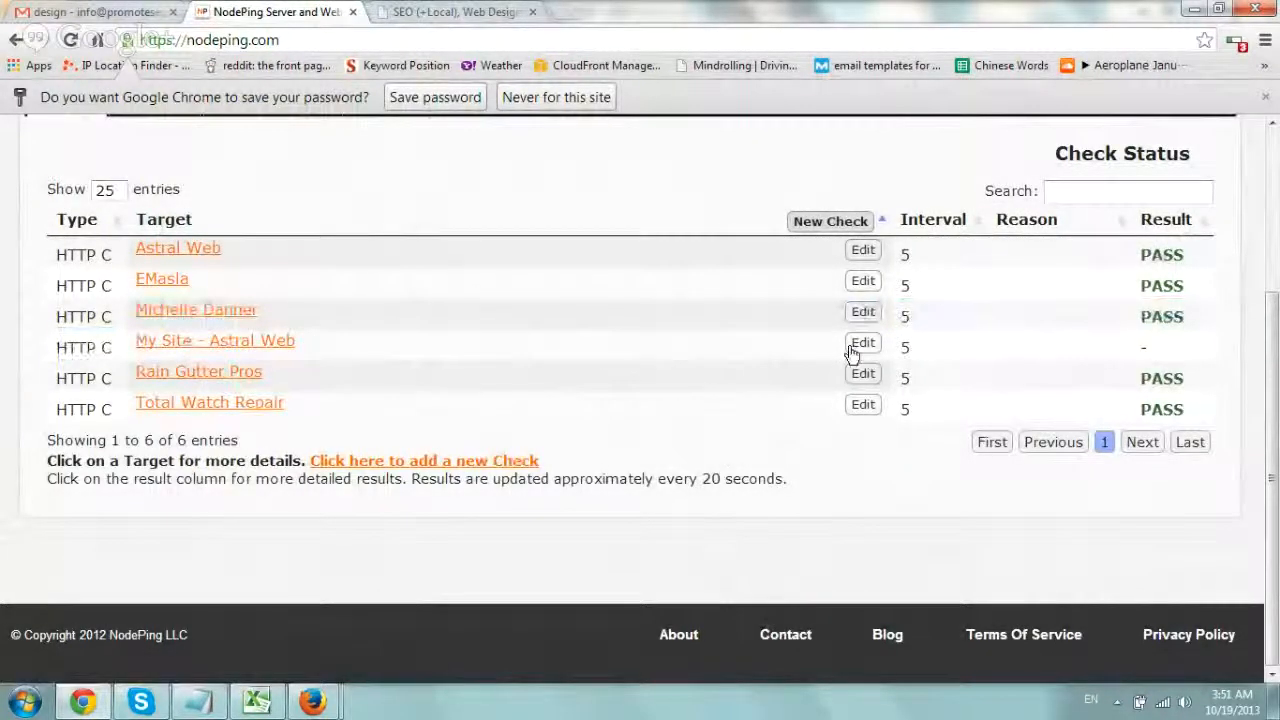
click(862, 342)
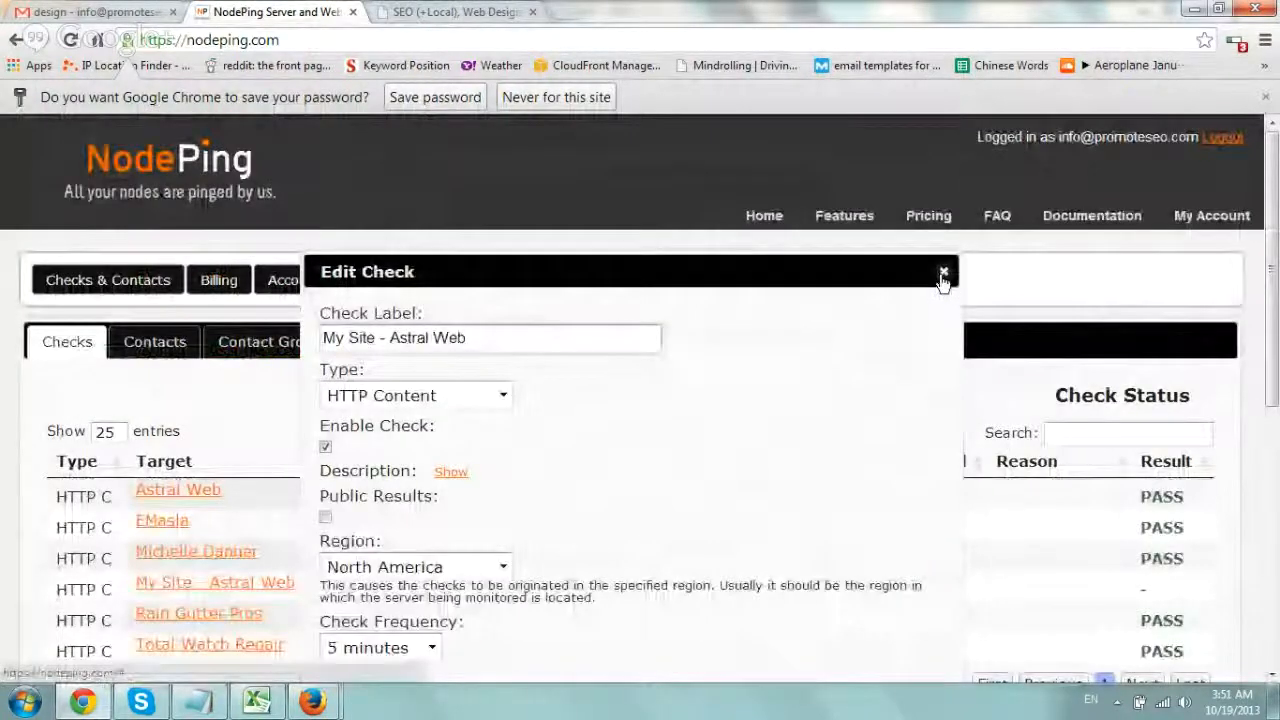
click(940, 272)
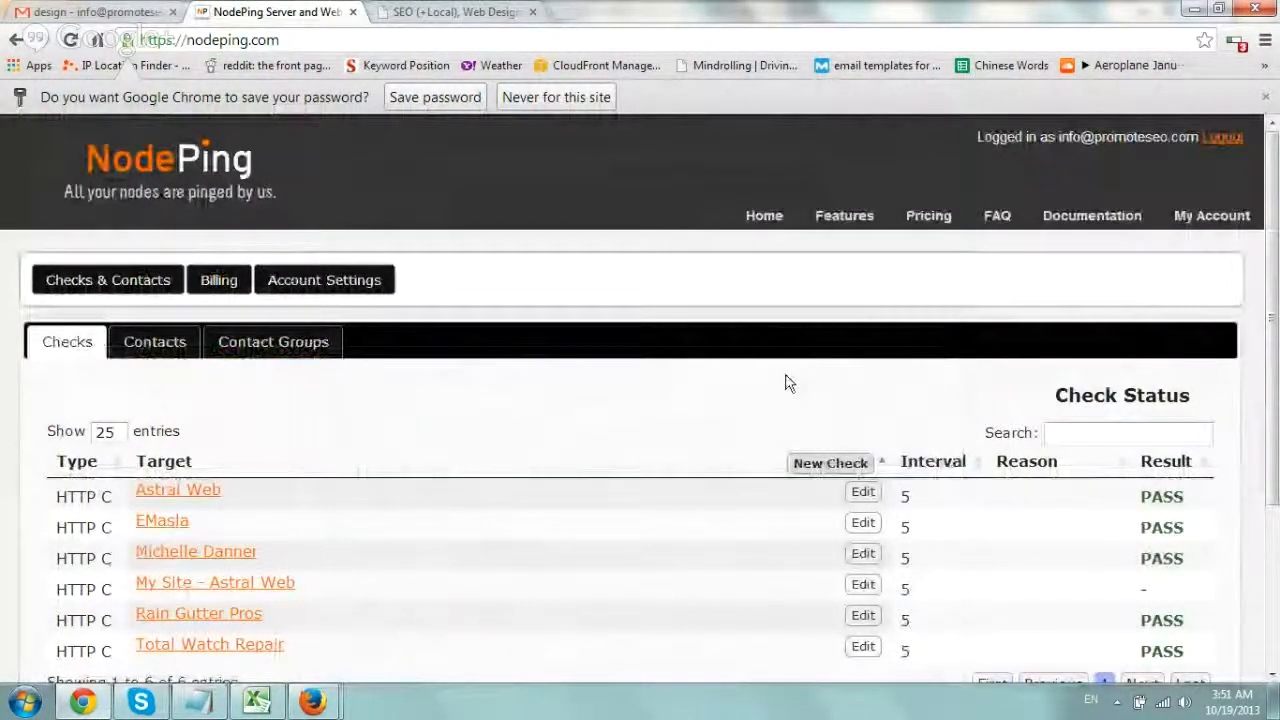
mouse_move(750, 540)
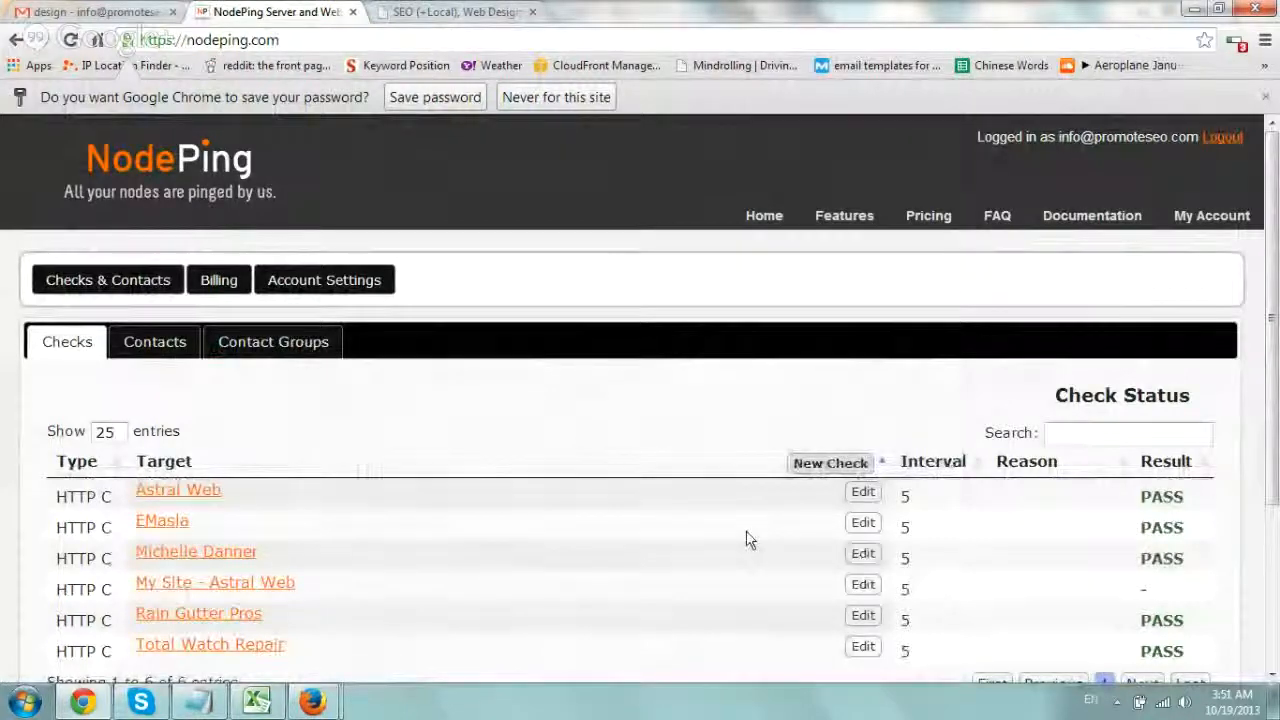
Step: Review the check's settings again, close it, and switch to the Contacts list
scroll(down, 3)
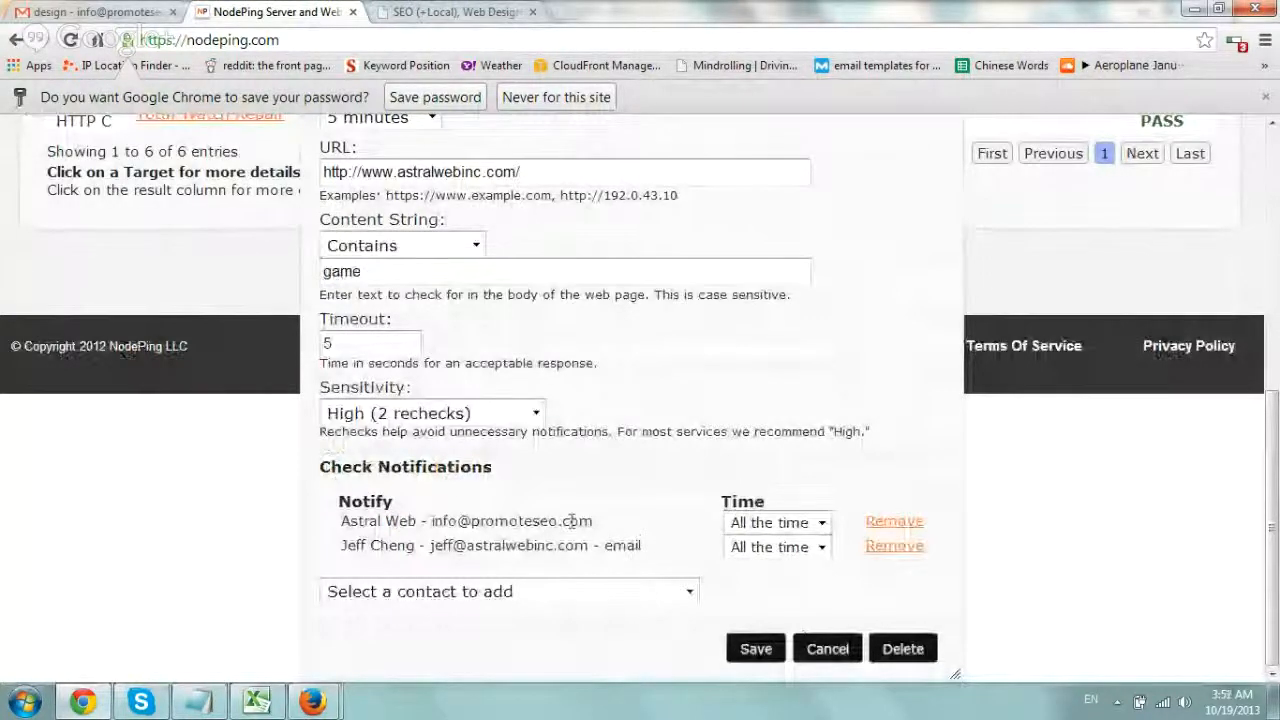
drag(360, 520, 596, 520)
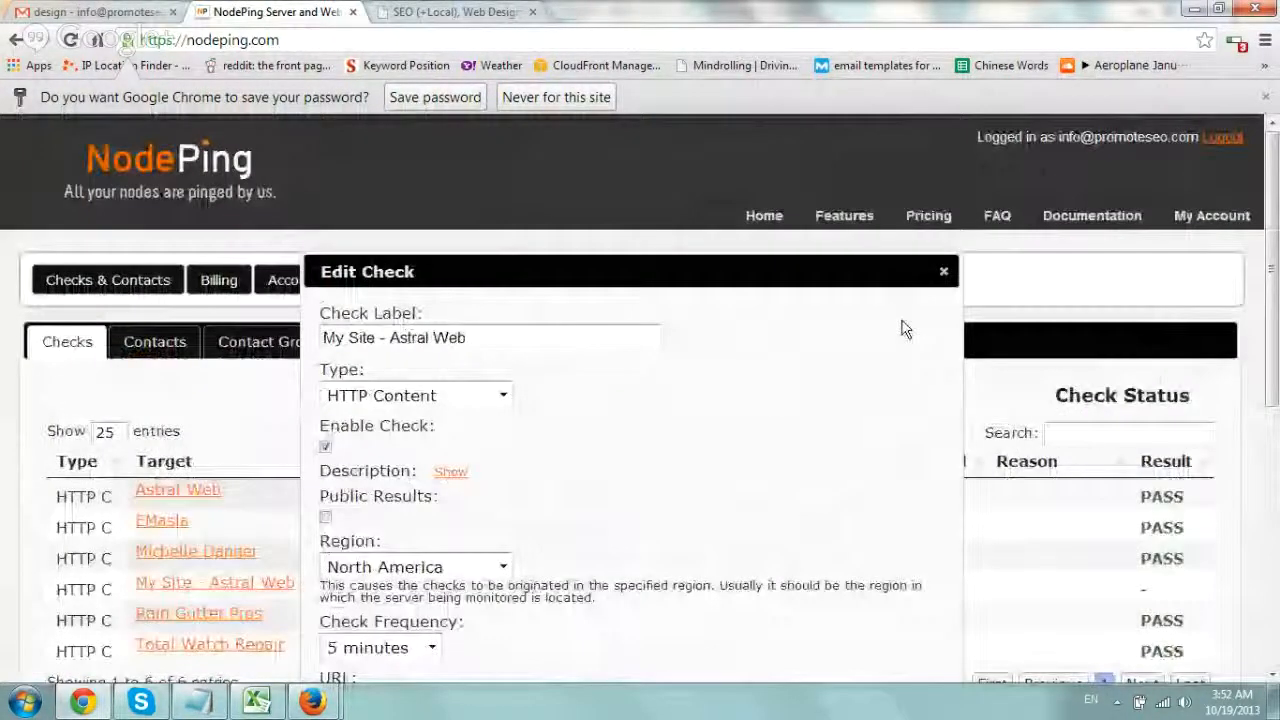
click(944, 272)
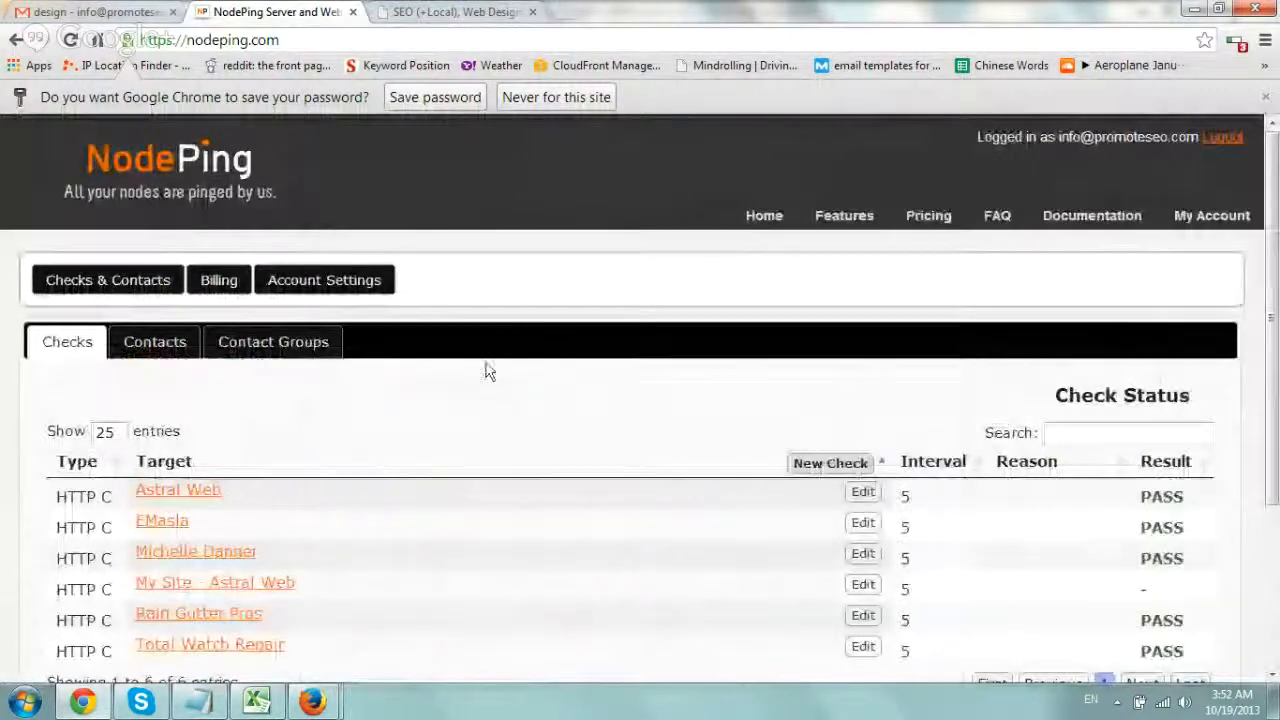
mouse_move(420, 378)
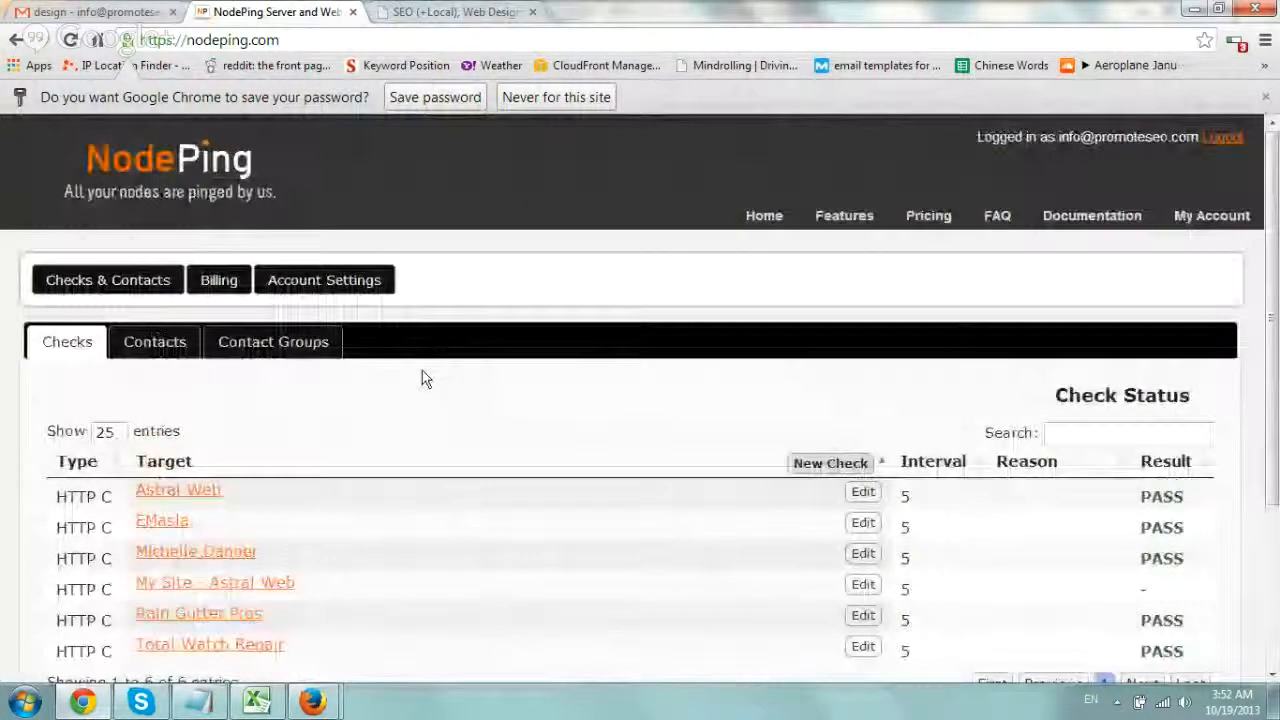
click(154, 340)
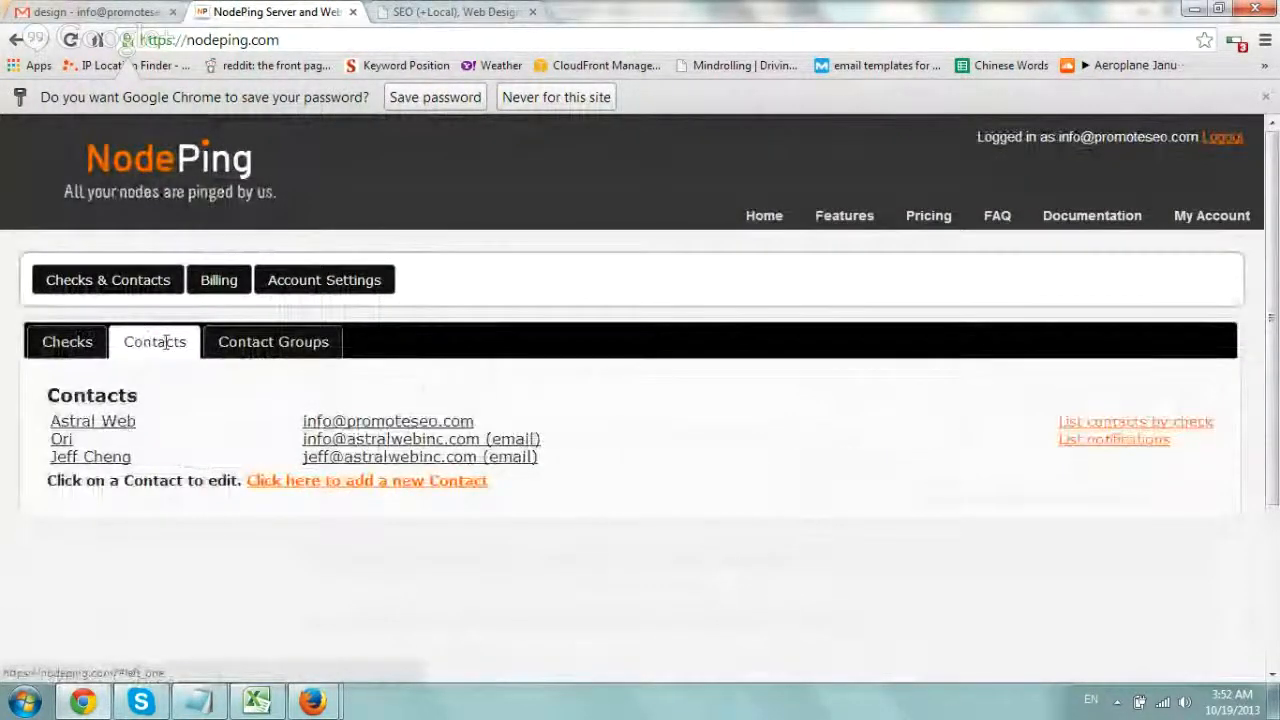
click(366, 480)
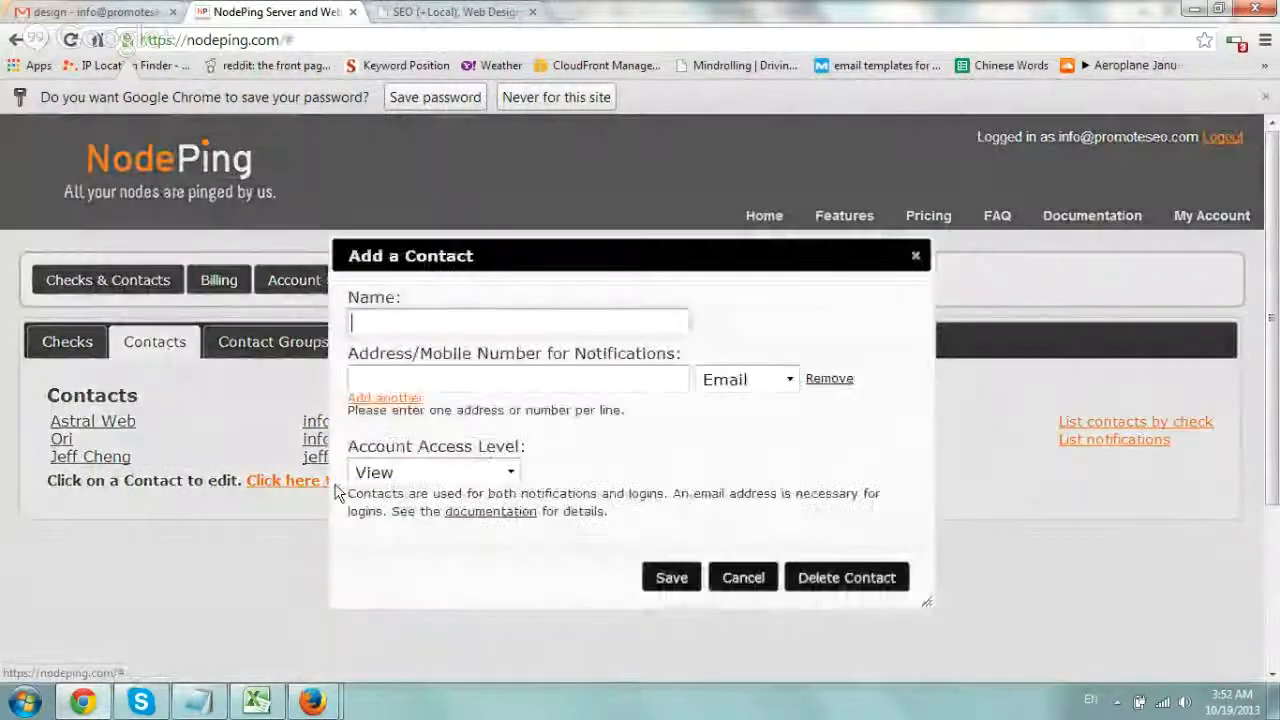
double_click(436, 352)
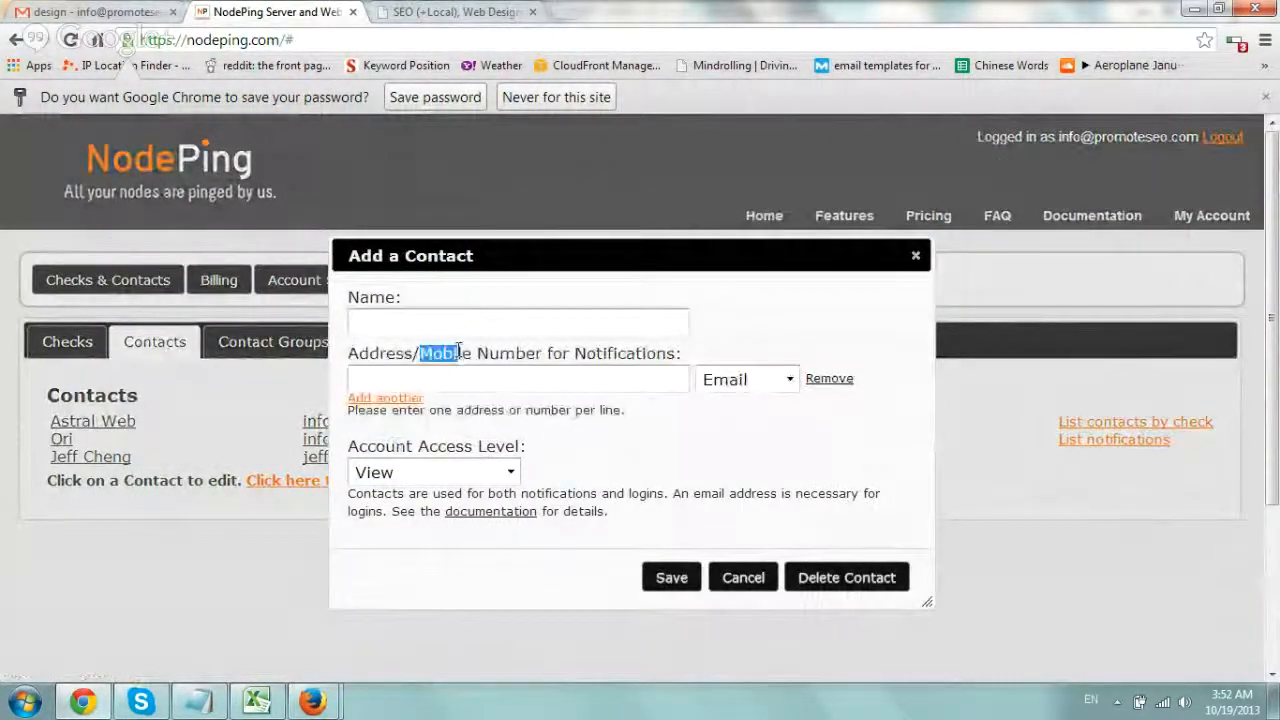
click(744, 378)
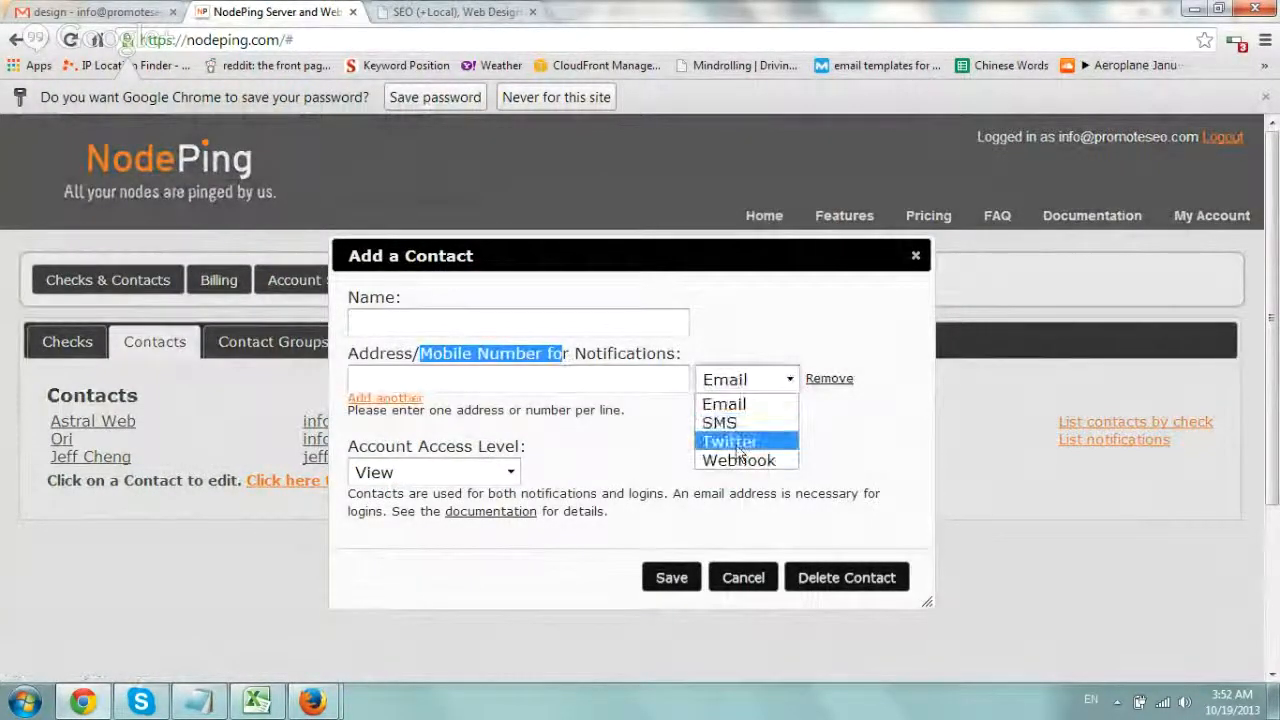
mouse_move(720, 422)
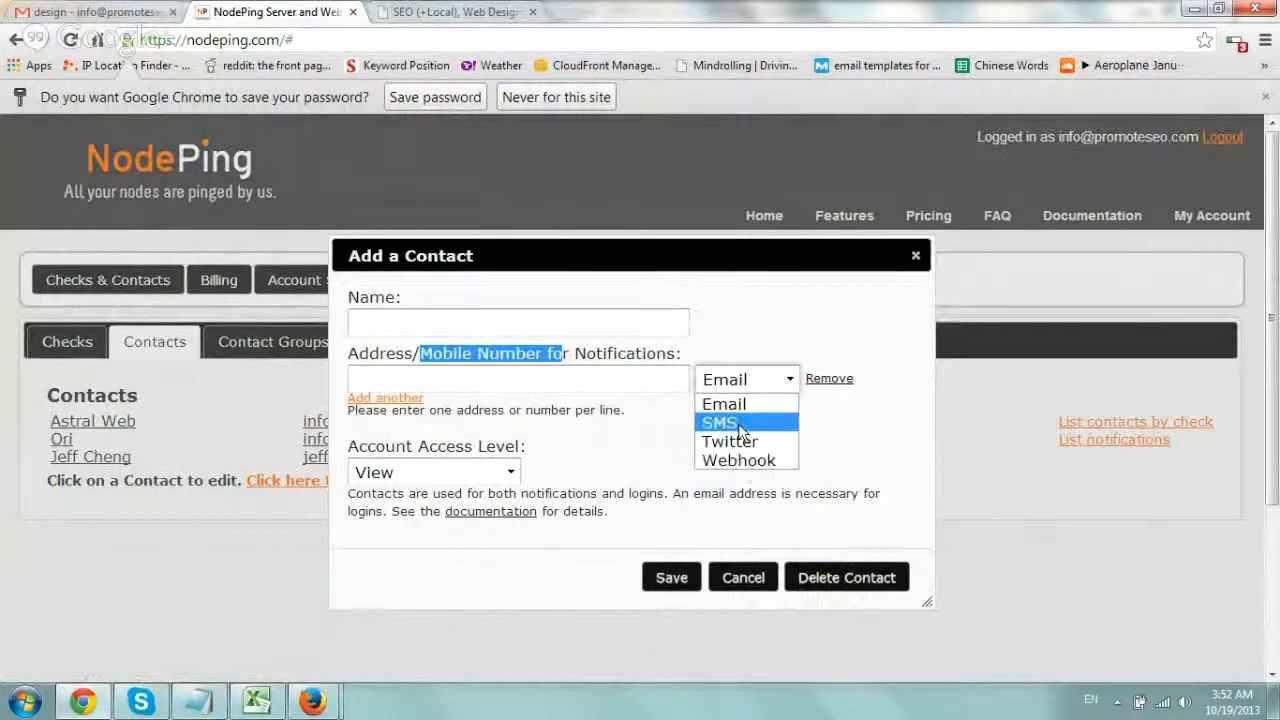
mouse_move(738, 460)
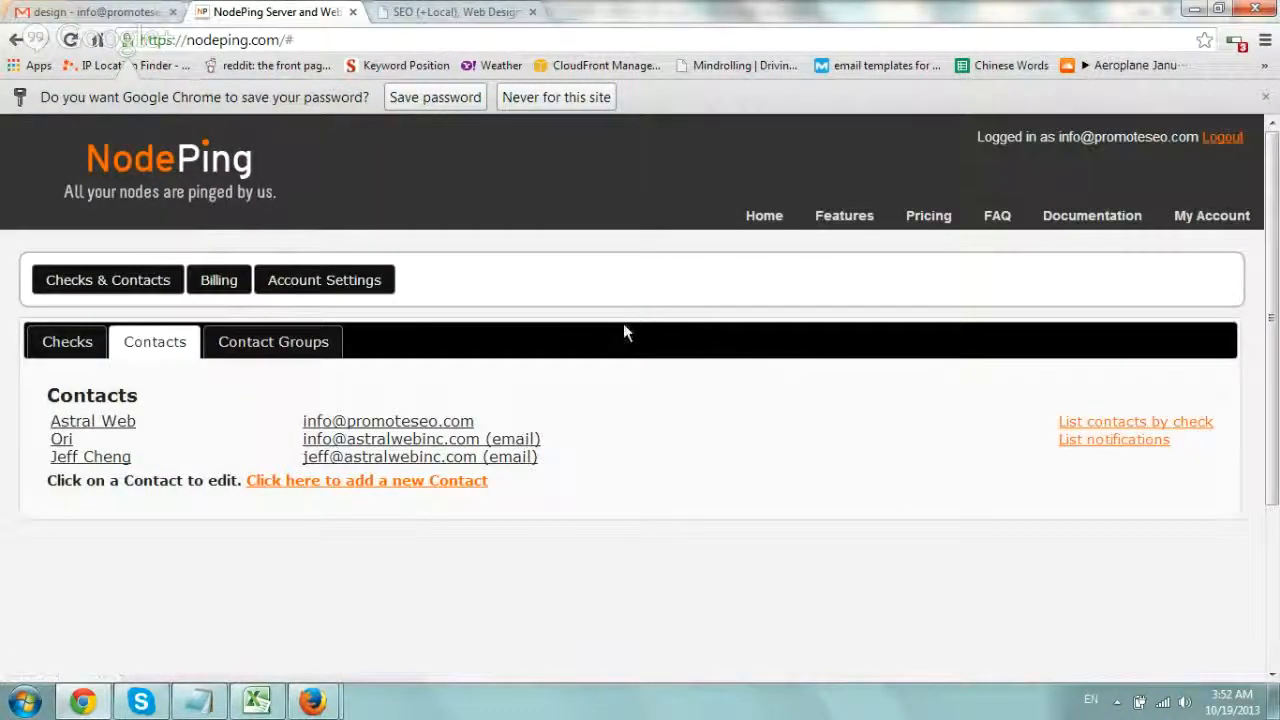
mouse_move(610, 336)
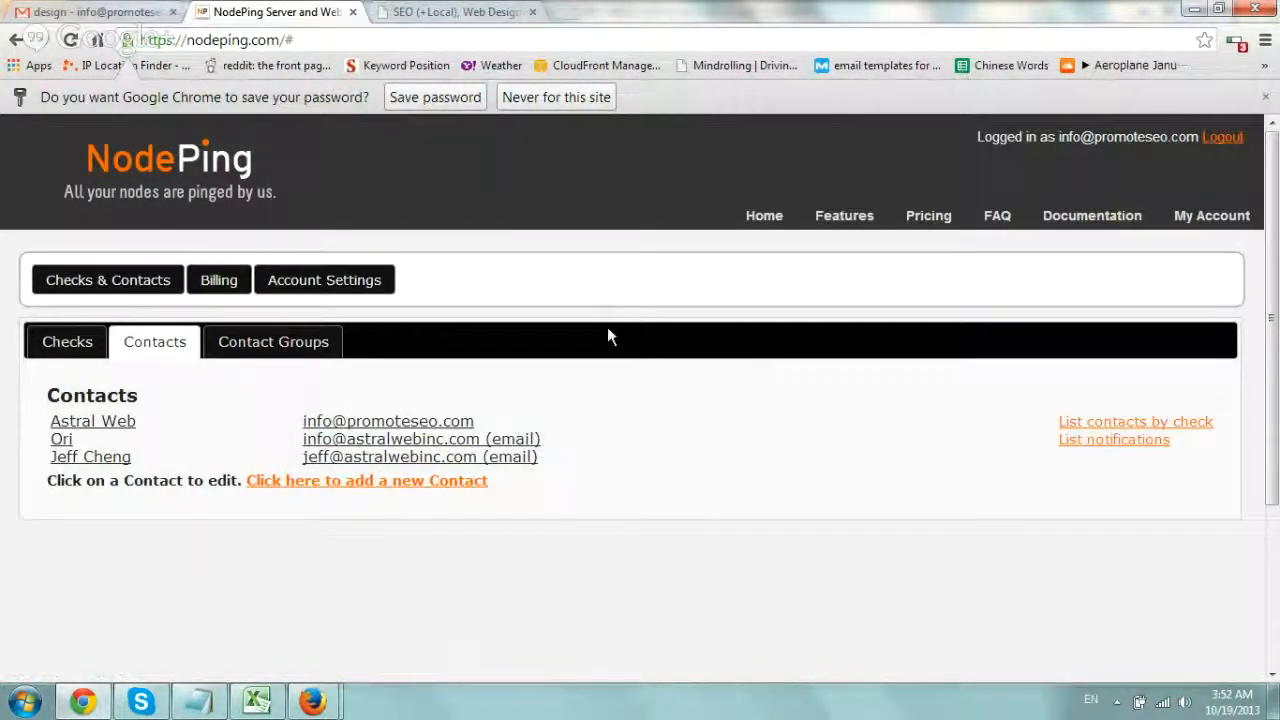